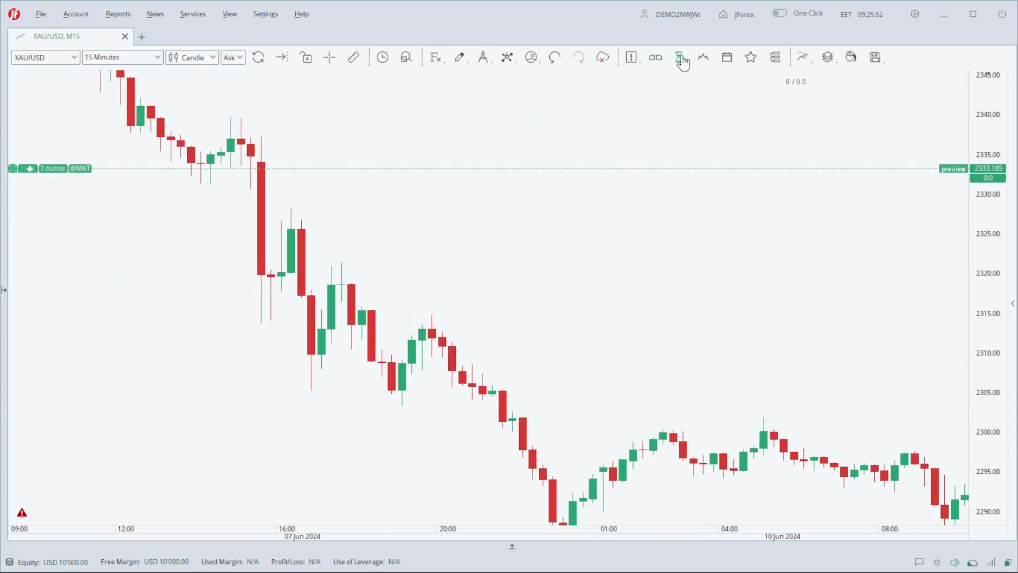
Step: Start replay mode on the XAU/USD chart from the 15:45 candle of 7 June 2024 and check the account settings
click(680, 57)
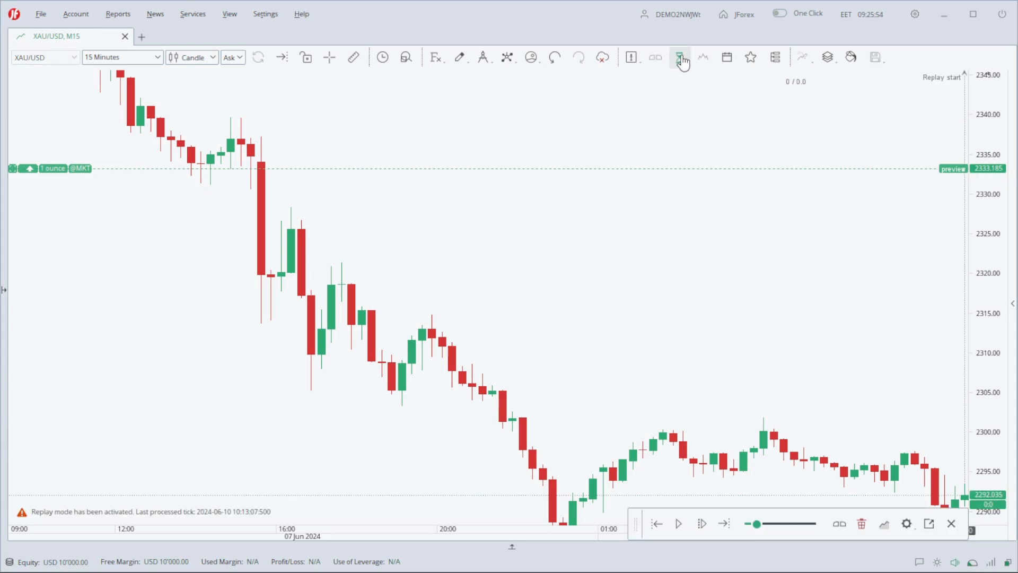
mouse_move(270, 200)
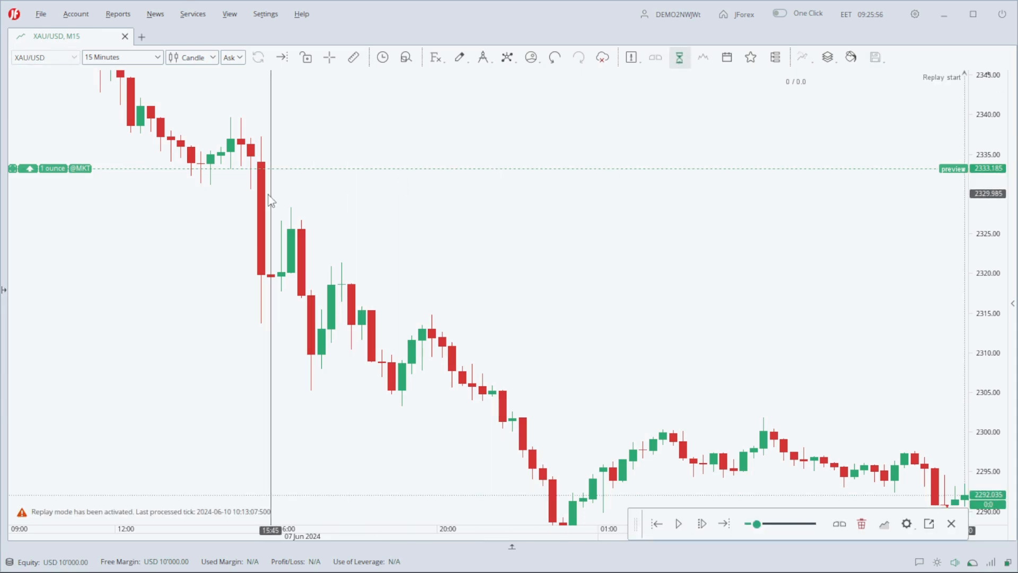
click(657, 523)
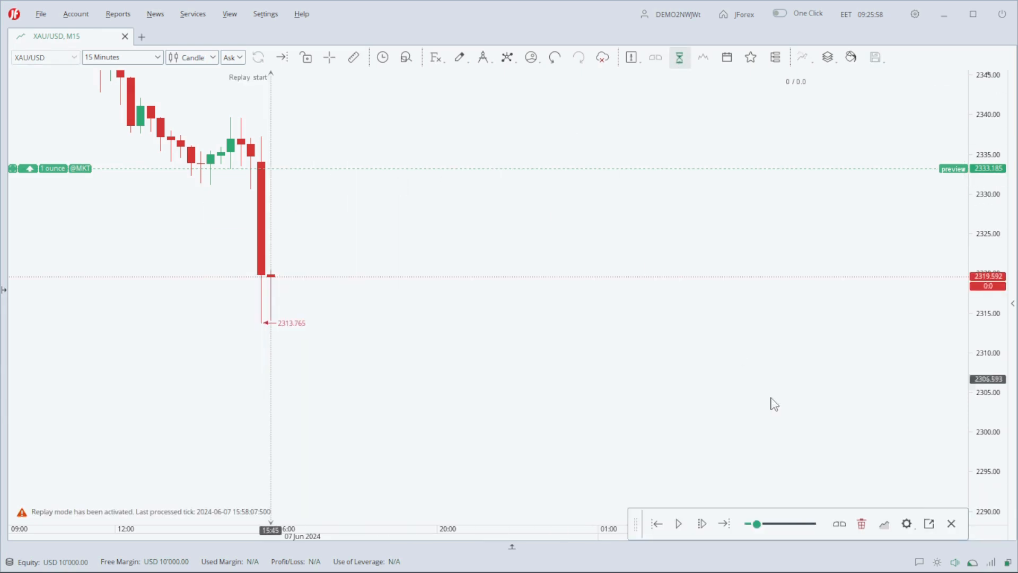
mouse_move(907, 523)
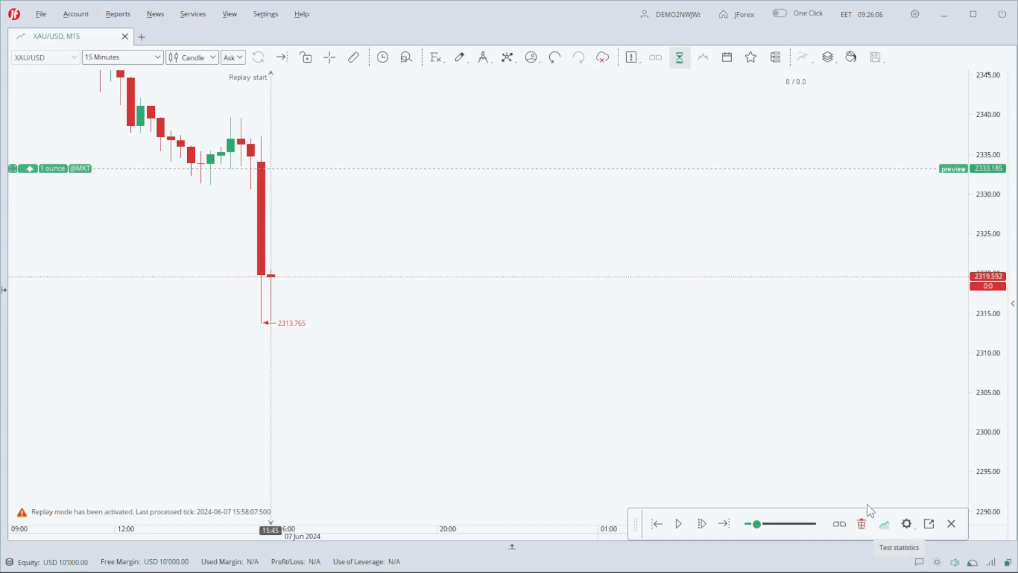
mouse_move(701, 523)
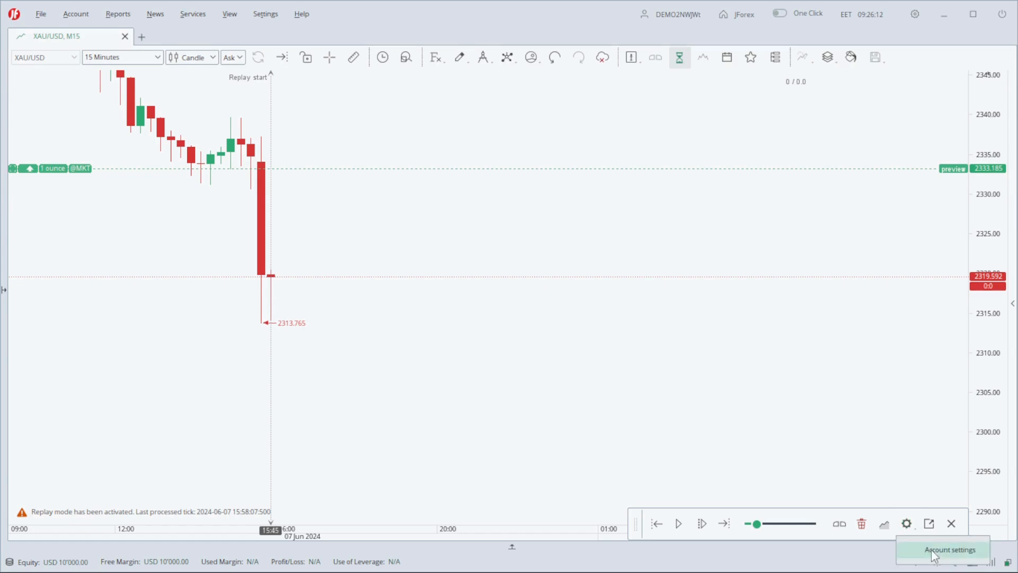
click(948, 549)
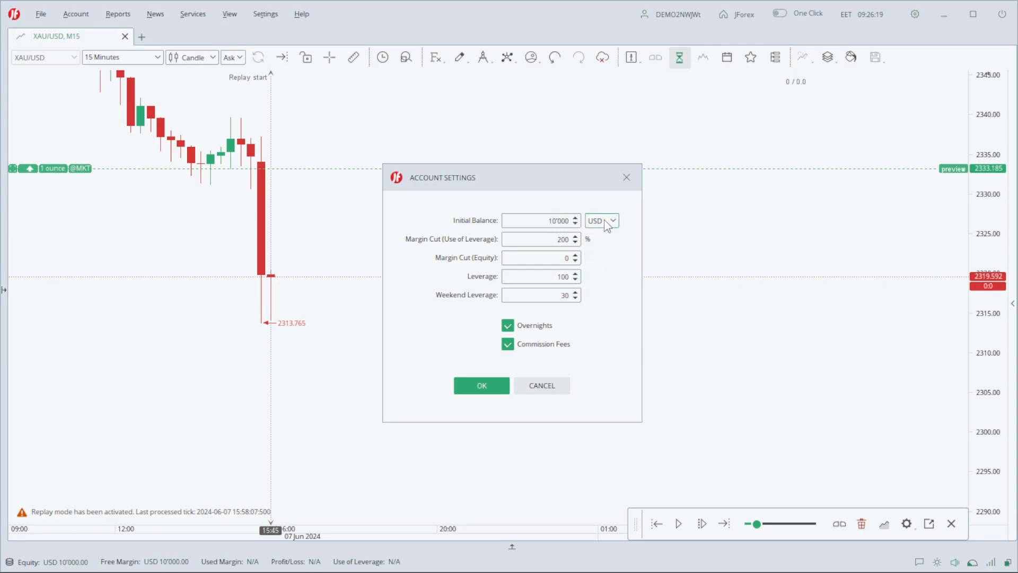
mouse_move(530, 265)
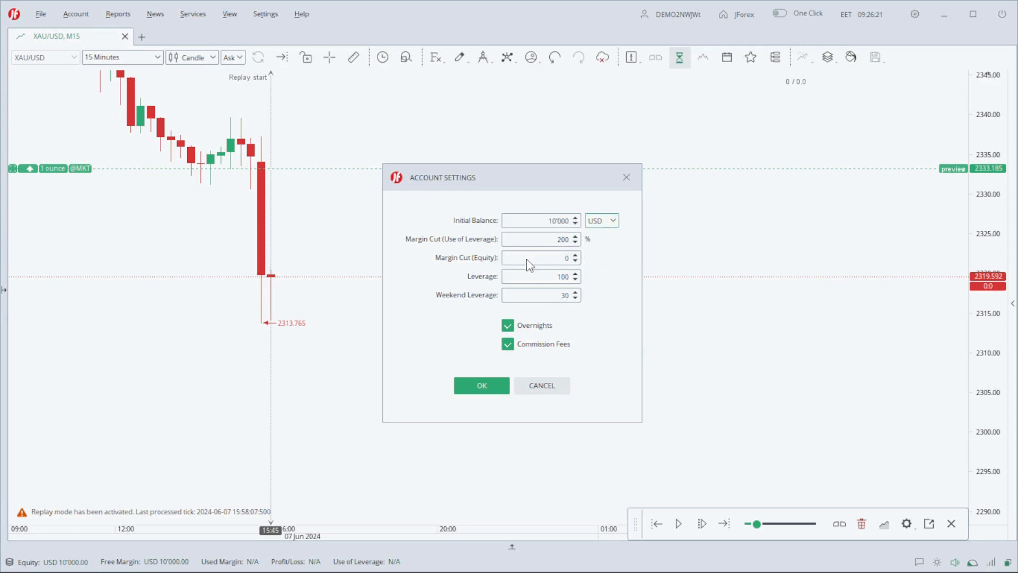
click(482, 385)
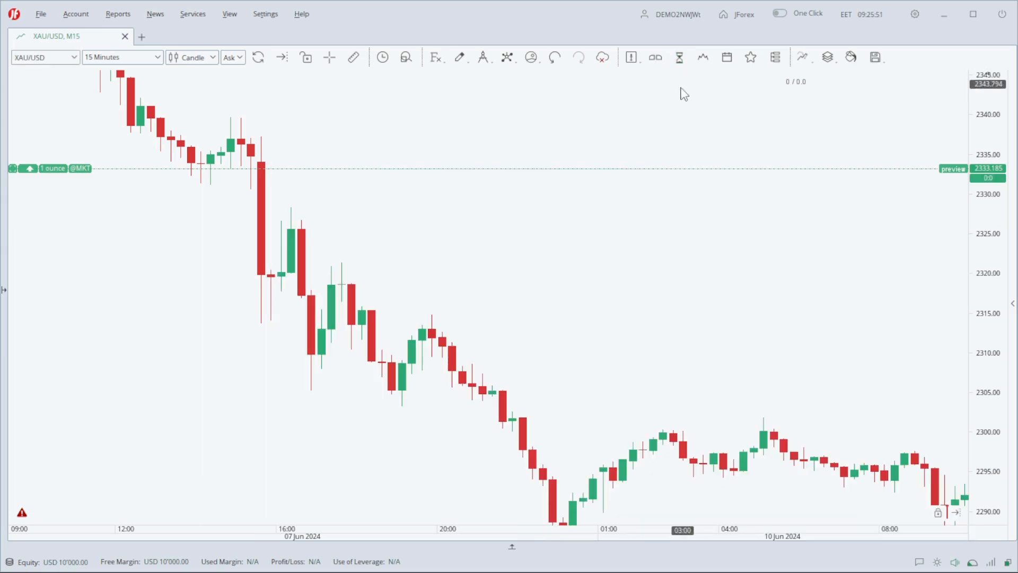
mouse_move(680, 57)
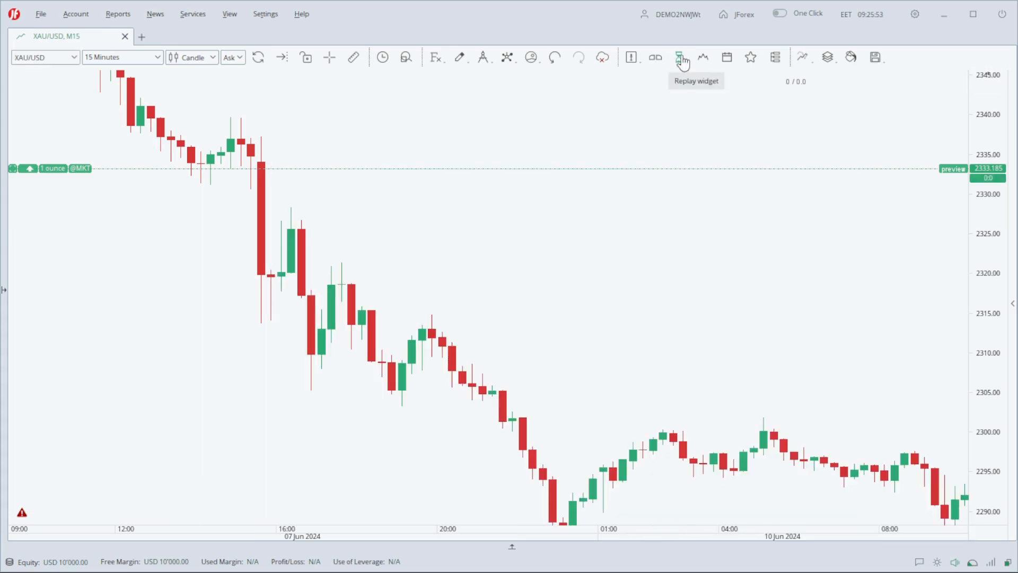
Step: Review the replay account's currency choices in Account settings and leave them unchanged
click(681, 58)
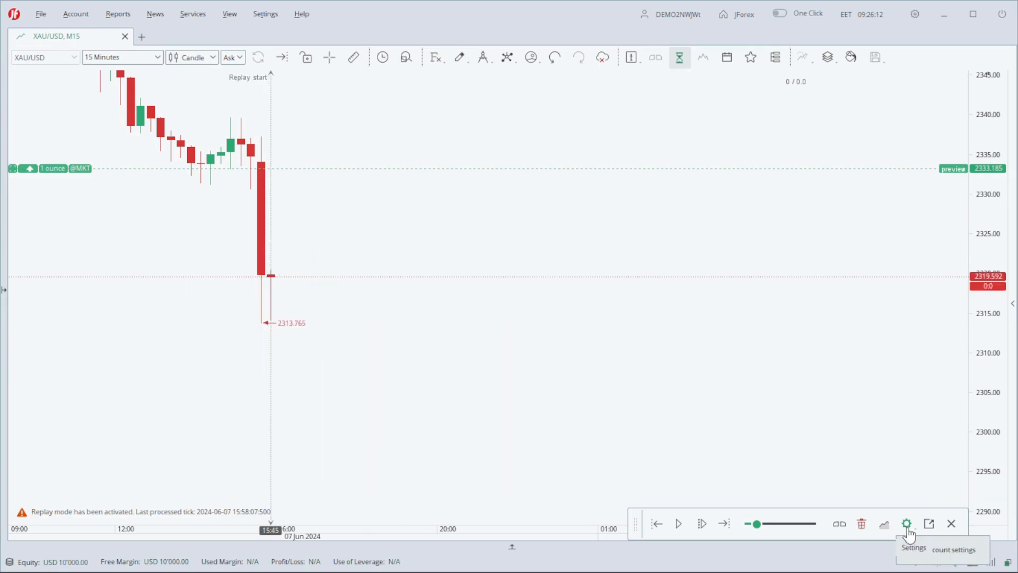
click(907, 523)
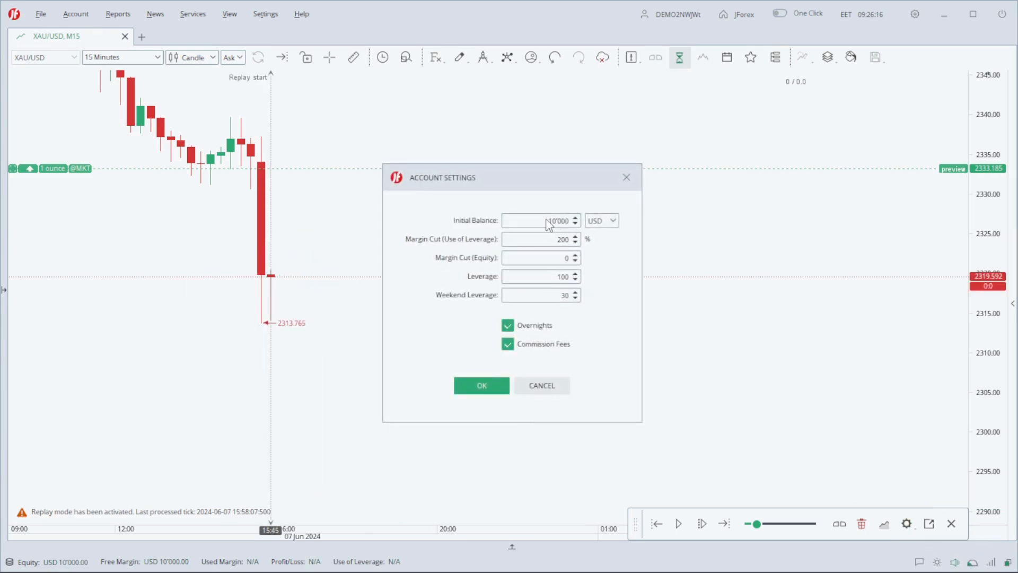
click(600, 221)
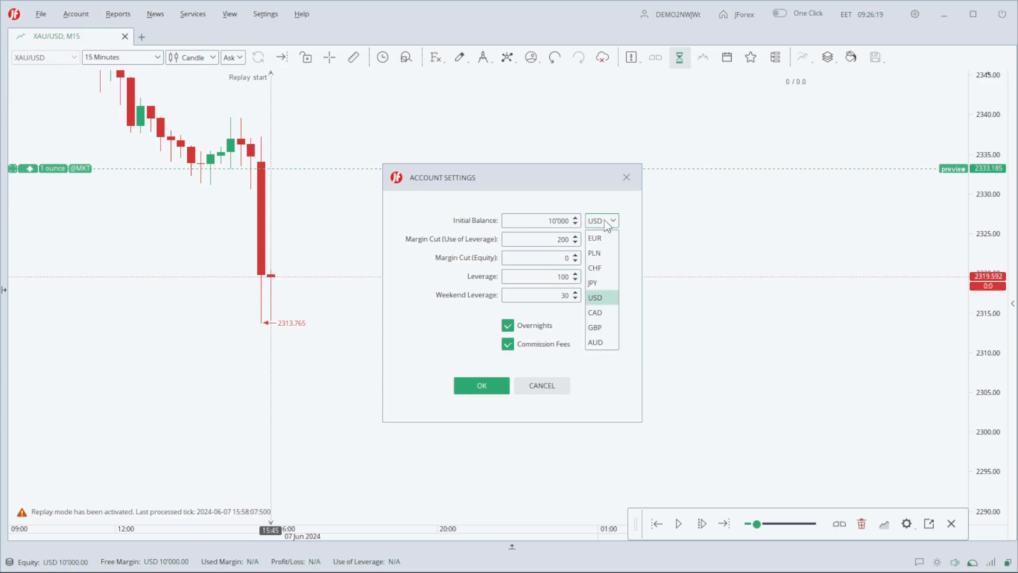
click(542, 385)
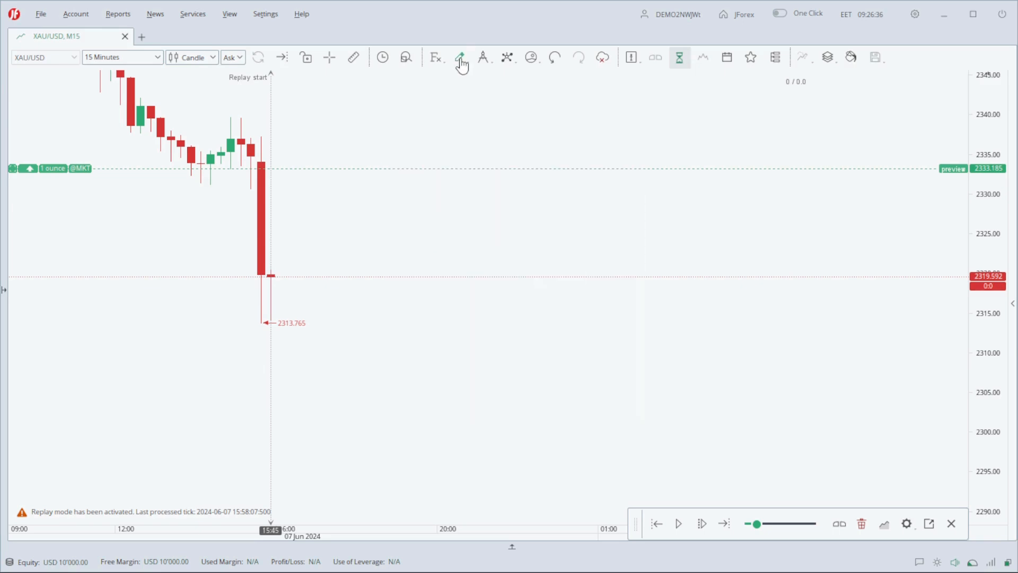
Step: Draw a grey rectangle marking the 2333 price zone before the large red drop candle, then pick a timeframe
click(460, 58)
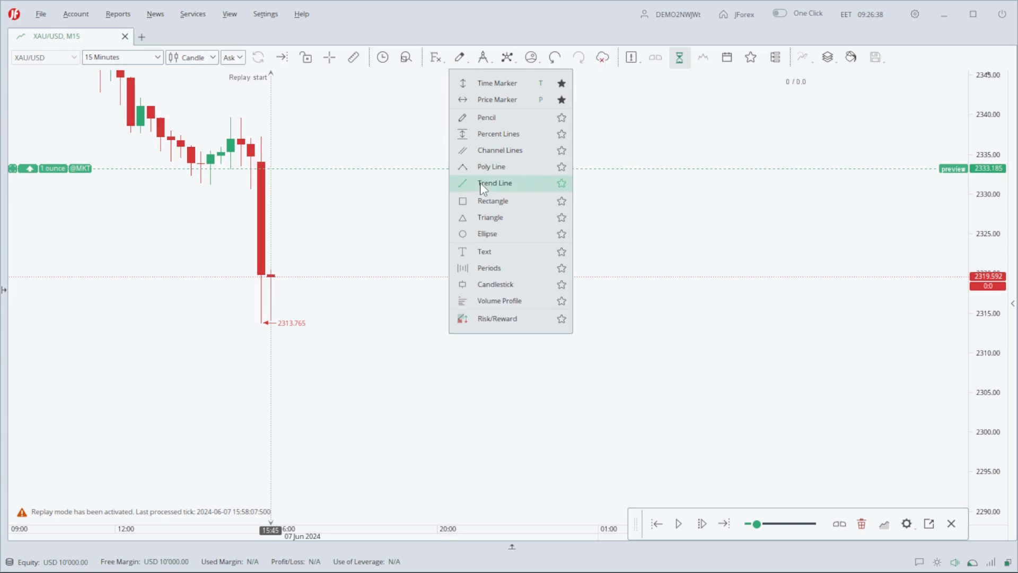
click(474, 208)
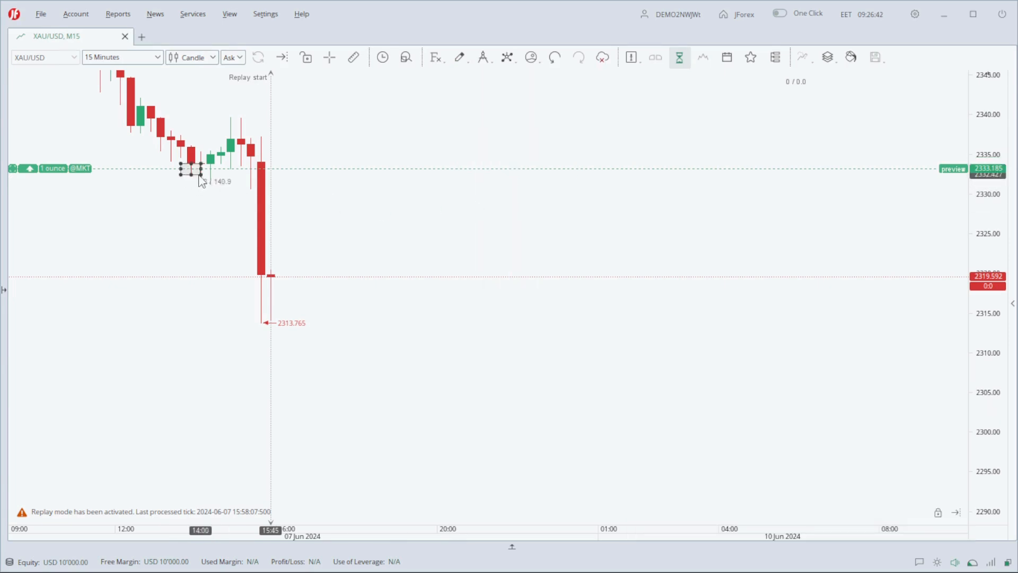
drag(201, 171, 383, 175)
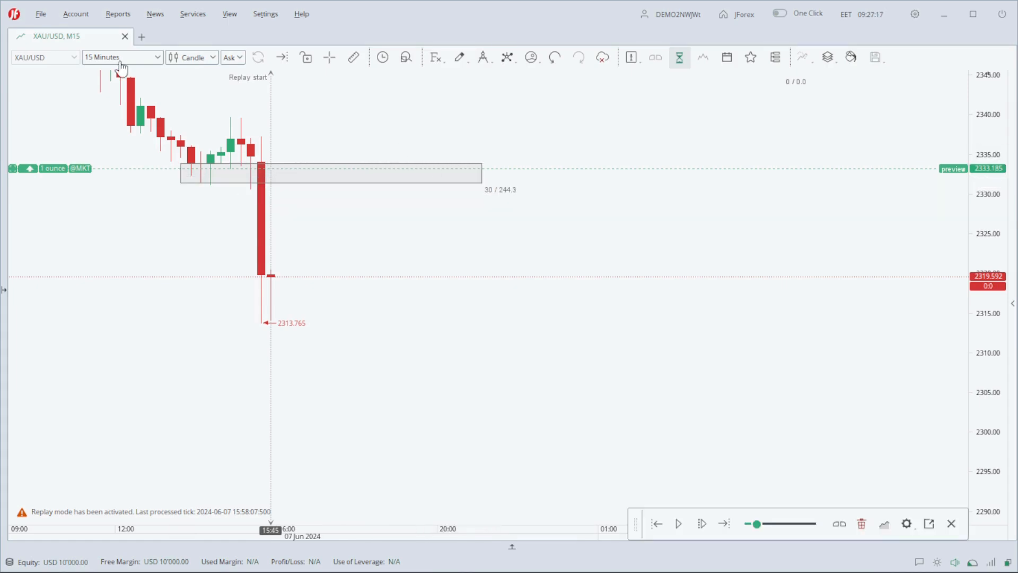
click(122, 58)
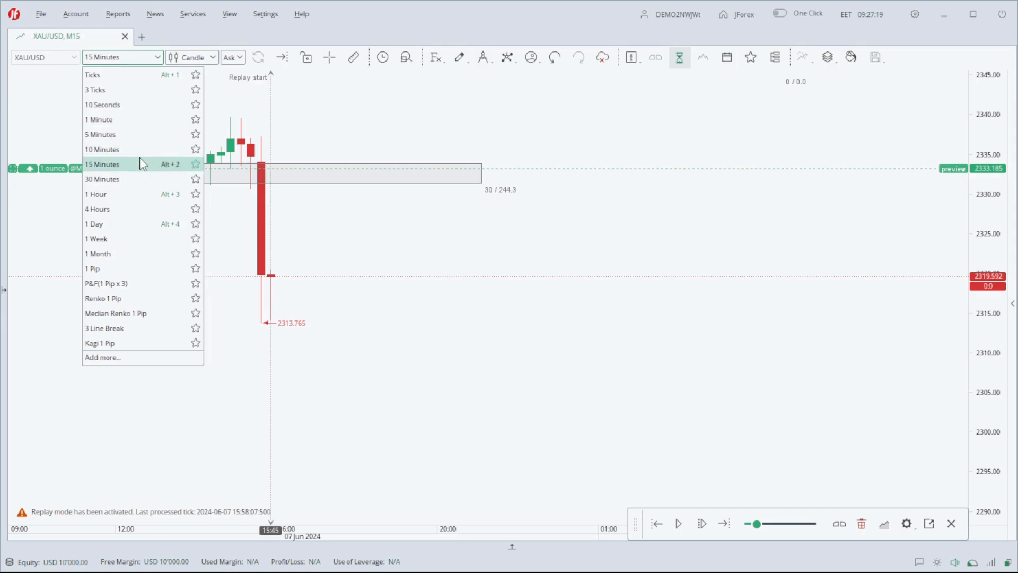
mouse_move(141, 209)
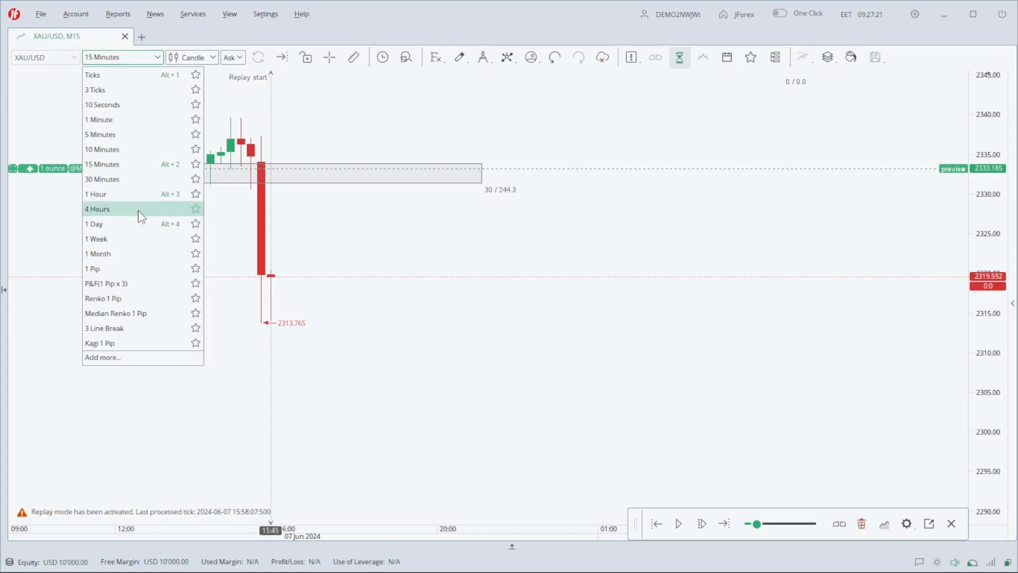
click(96, 209)
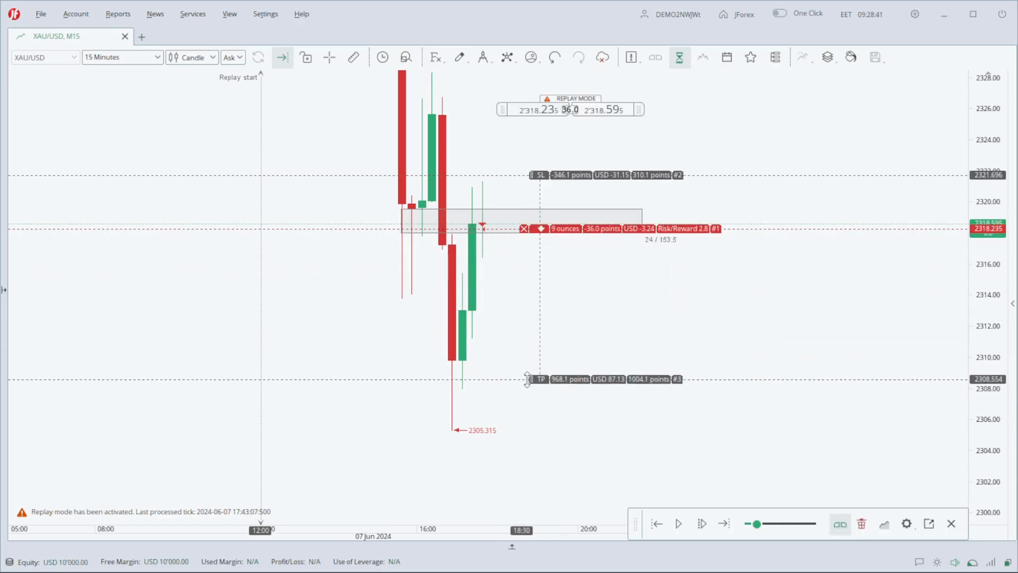
Step: Advance the replay to 18:43 on 7 June and view the replay test statistics
click(702, 522)
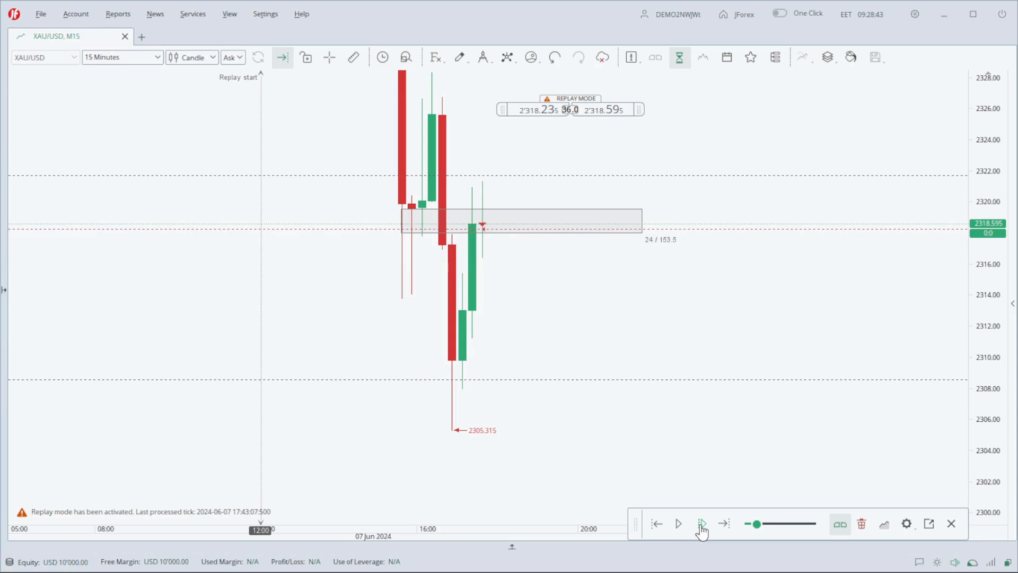
click(701, 523)
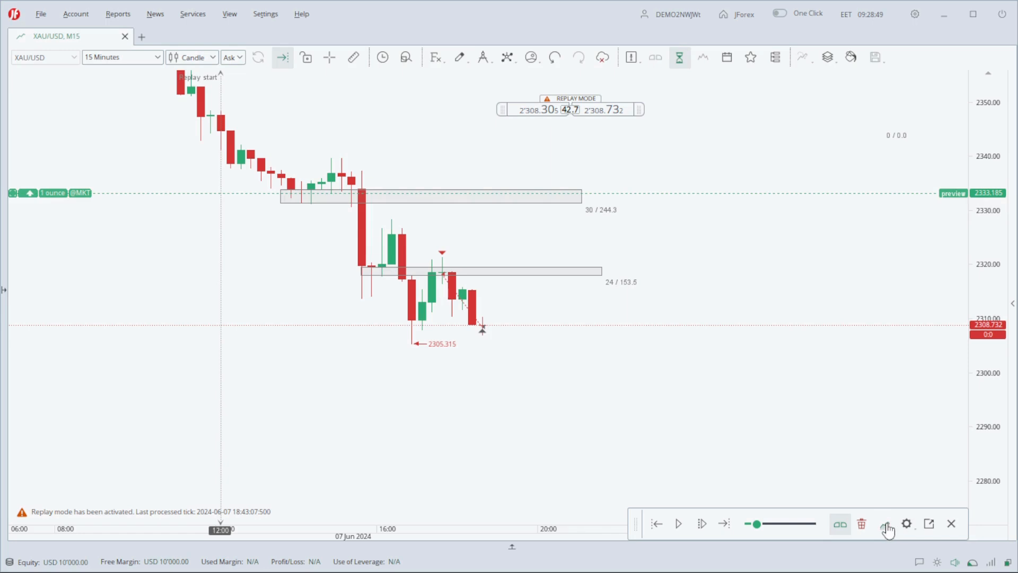
click(884, 523)
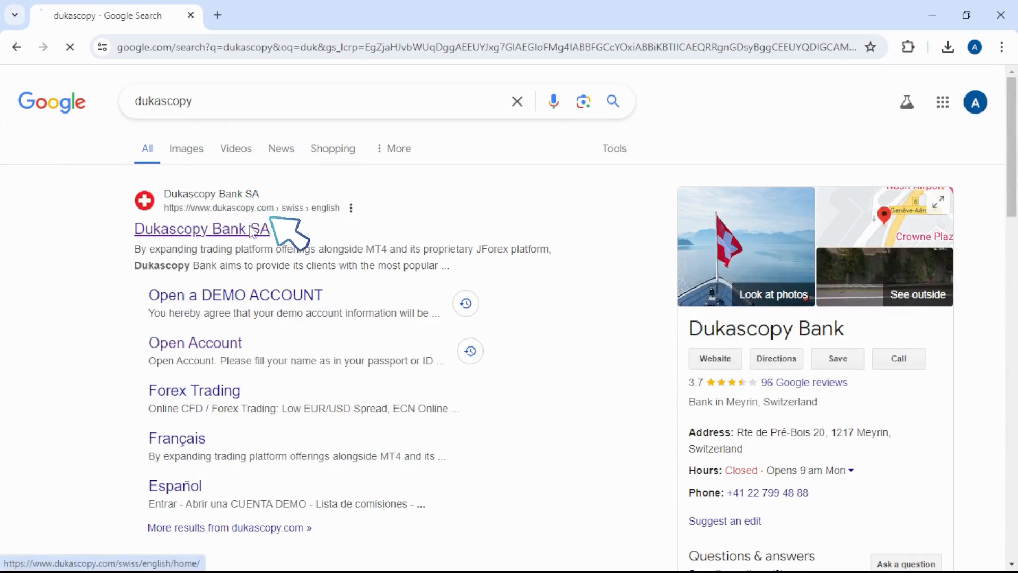
Step: Go from the Dukascopy home page through the Forex Trading menu to the JForex platform page
click(202, 229)
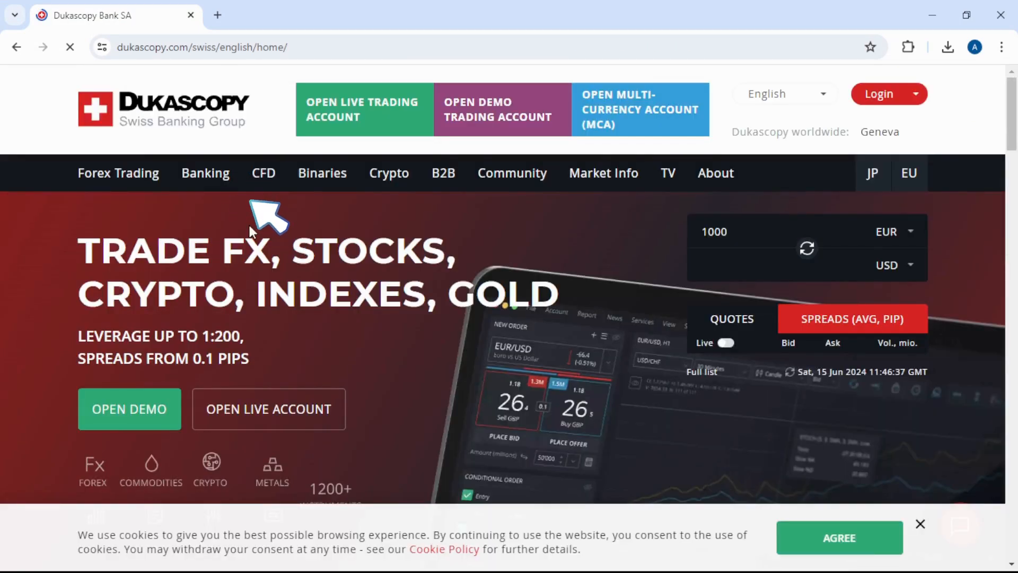
mouse_move(134, 199)
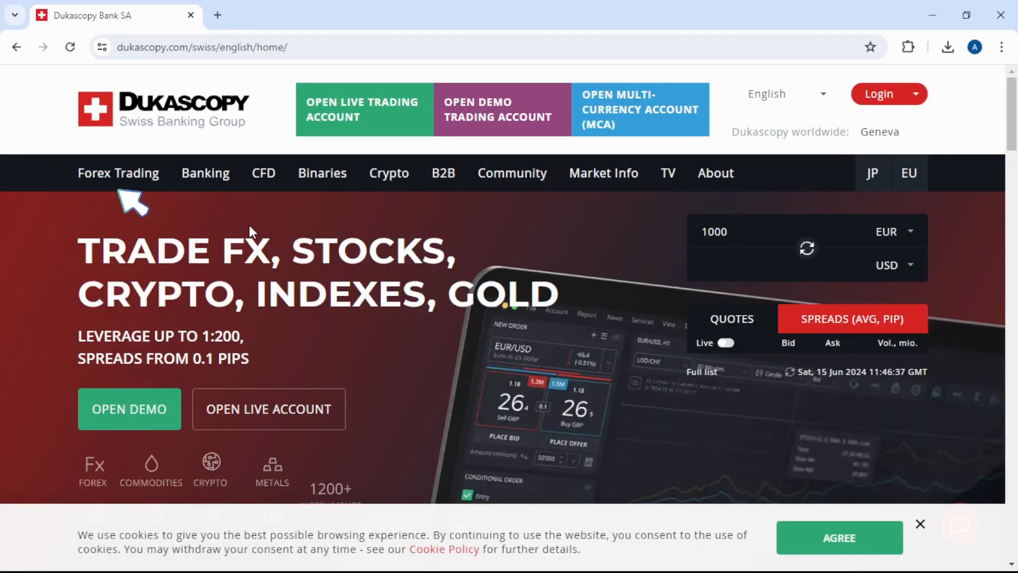
click(118, 172)
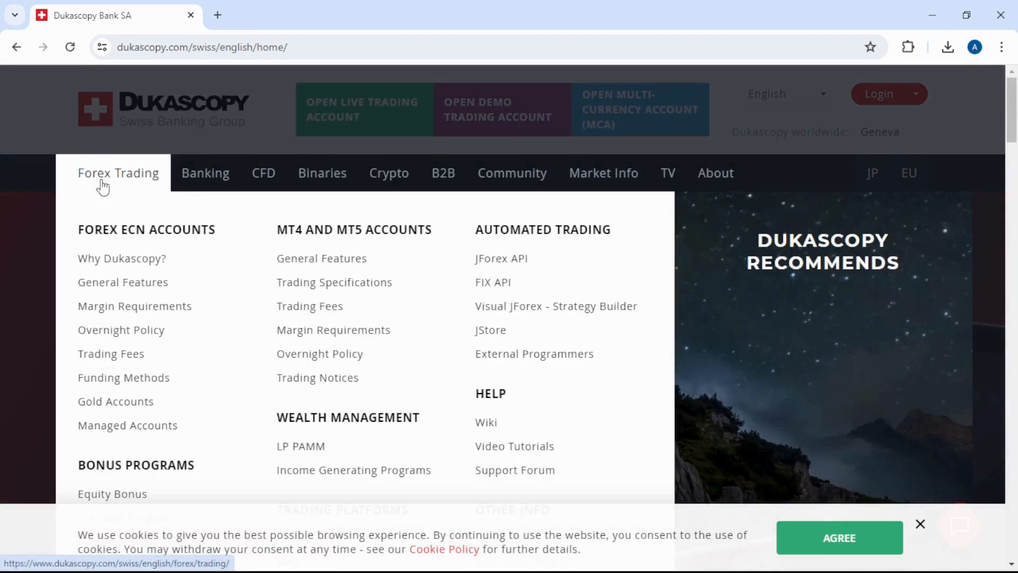
scroll(down, 3)
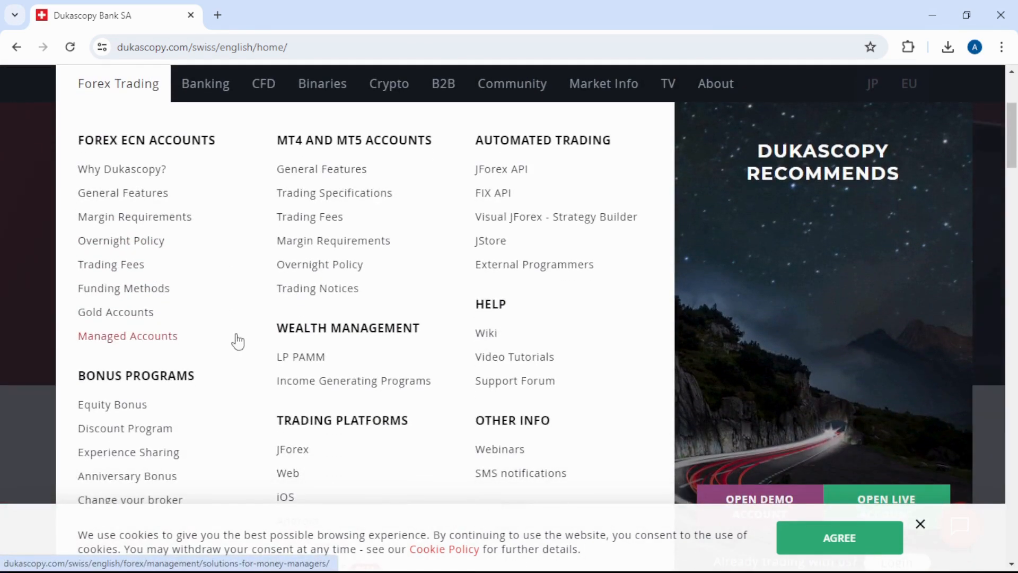
mouse_move(331, 461)
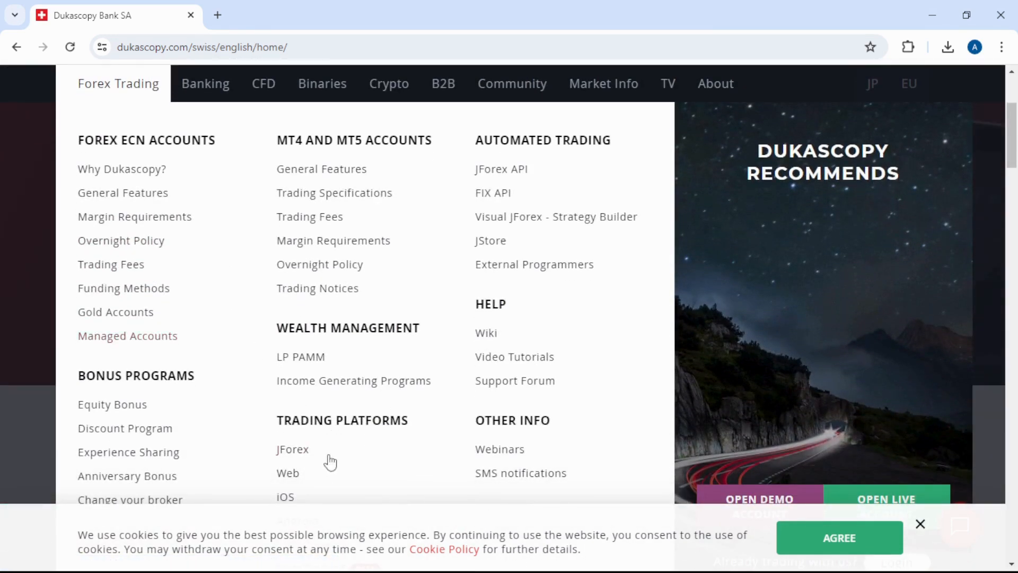
click(292, 449)
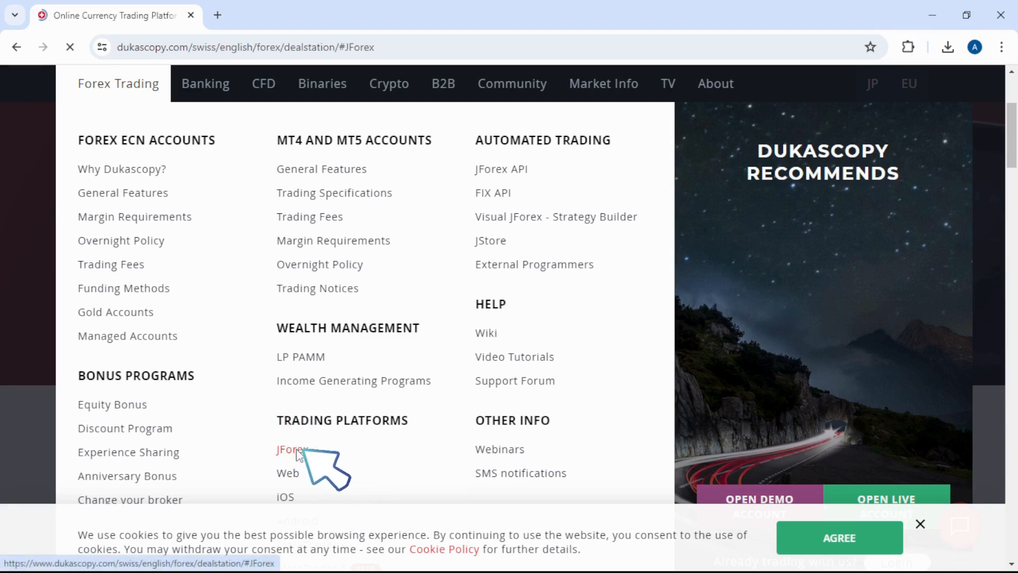
Step: Download the Windows 64-bit JForex 4 installer from the JForex page
click(290, 449)
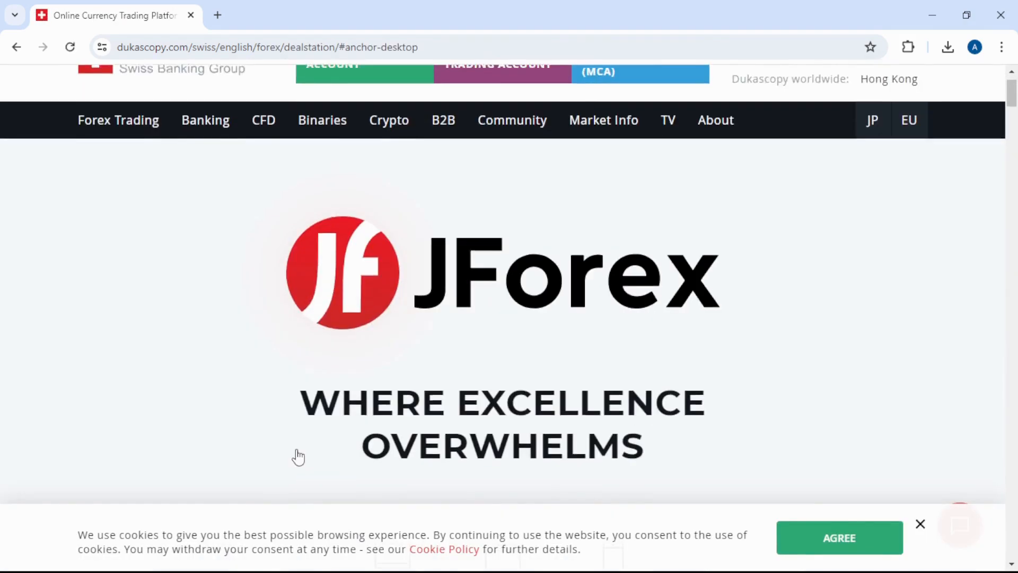
scroll(down, 3)
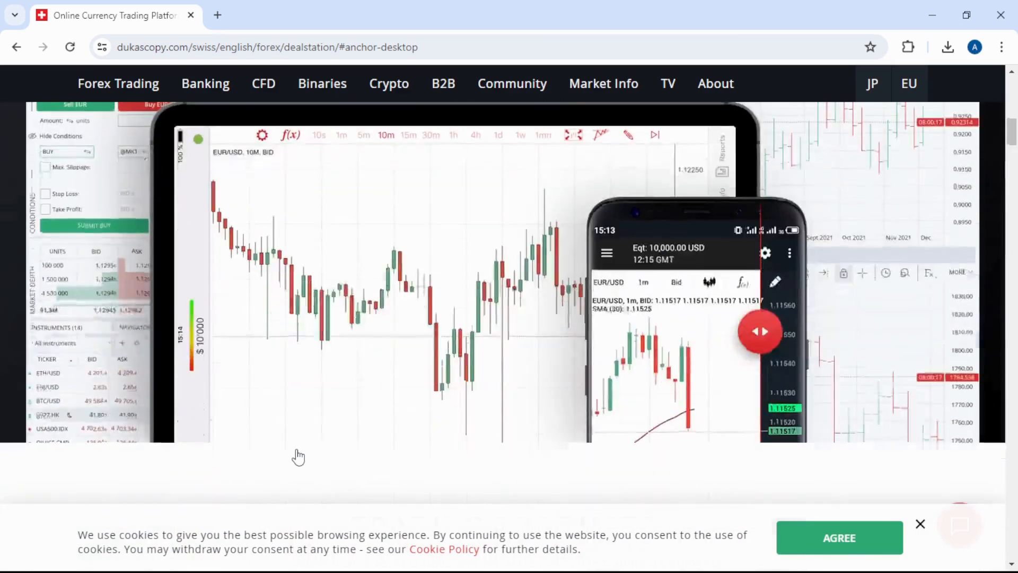
scroll(down, 3)
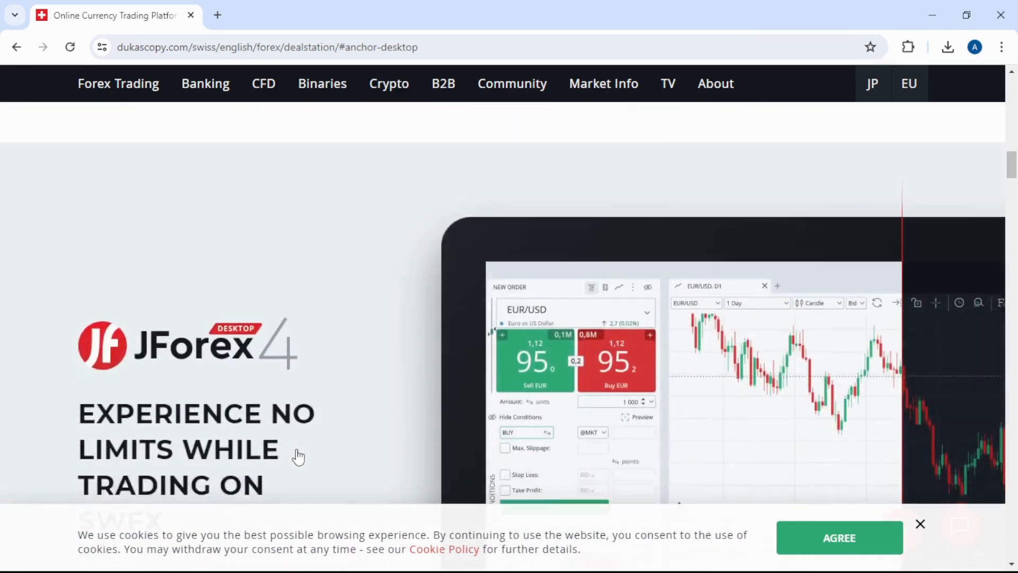
scroll(down, 3)
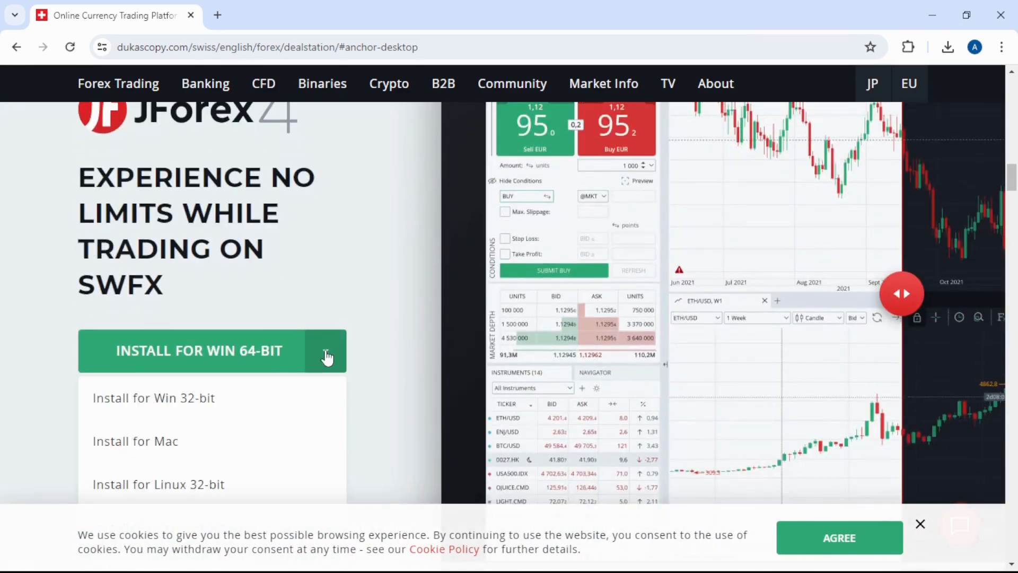
scroll(down, 3)
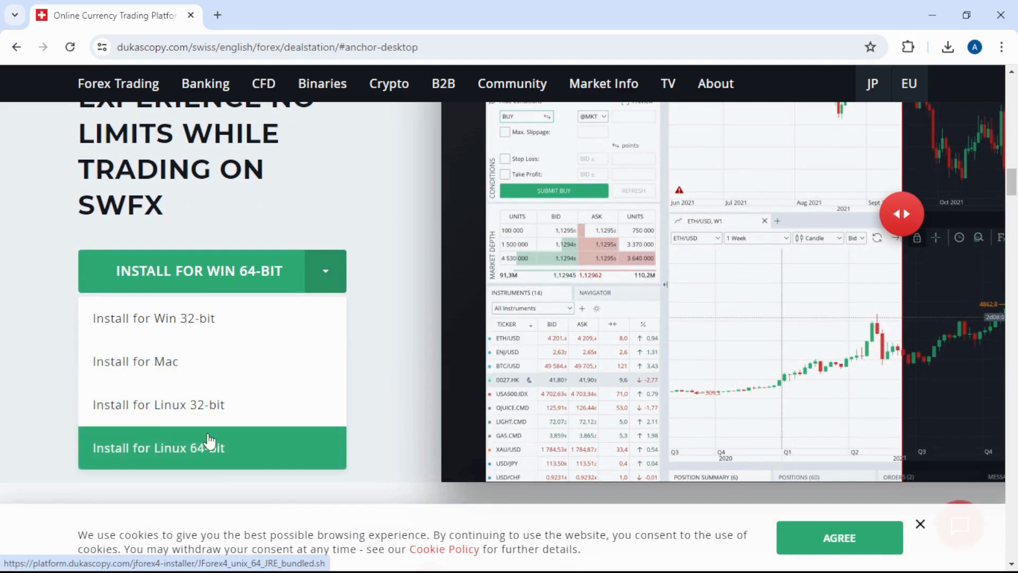
mouse_move(205, 236)
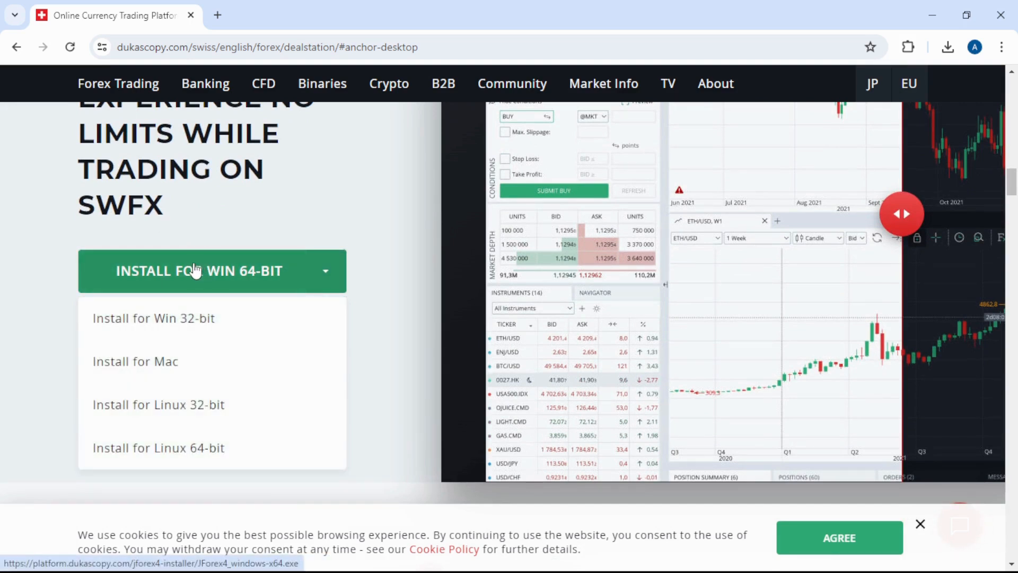
click(195, 270)
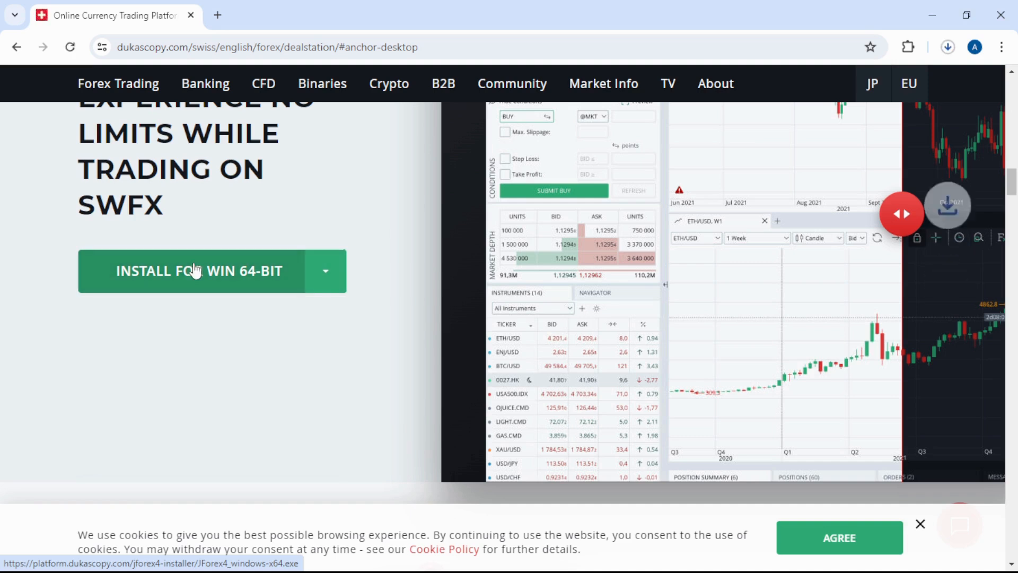
mouse_move(838, 144)
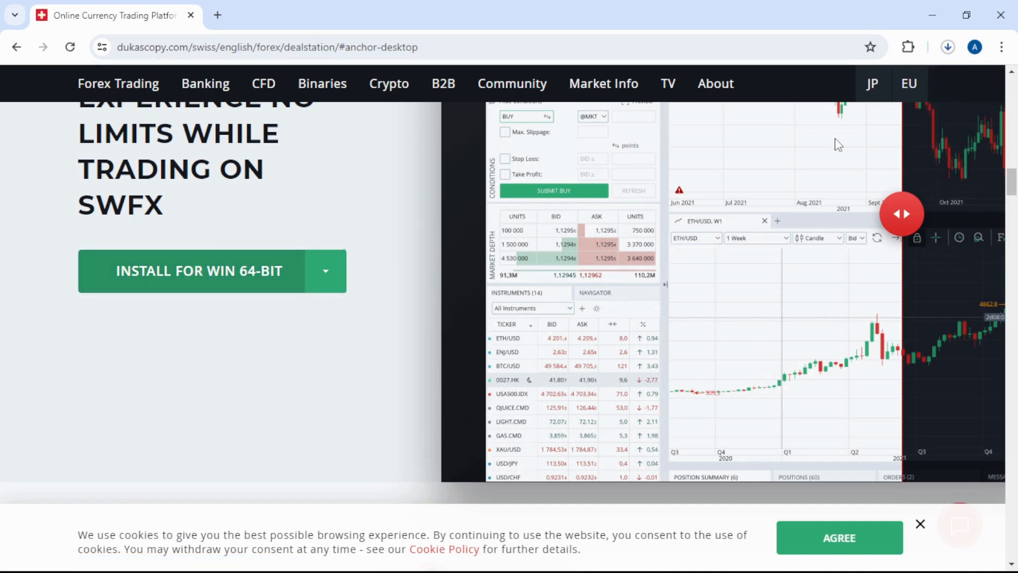
Step: Reveal the downloaded installer in the Downloads folder from Chrome's download history
click(947, 46)
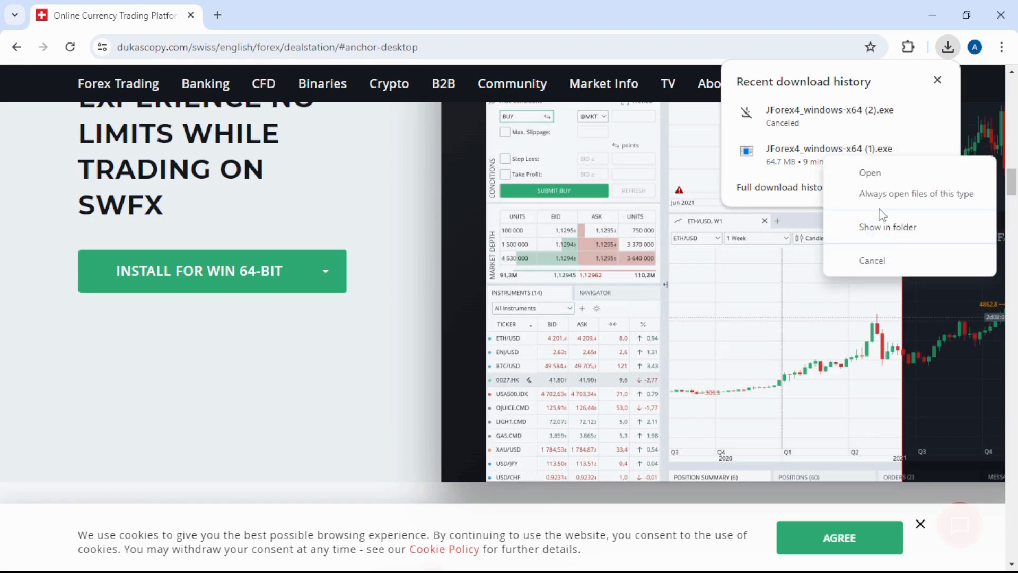
click(887, 227)
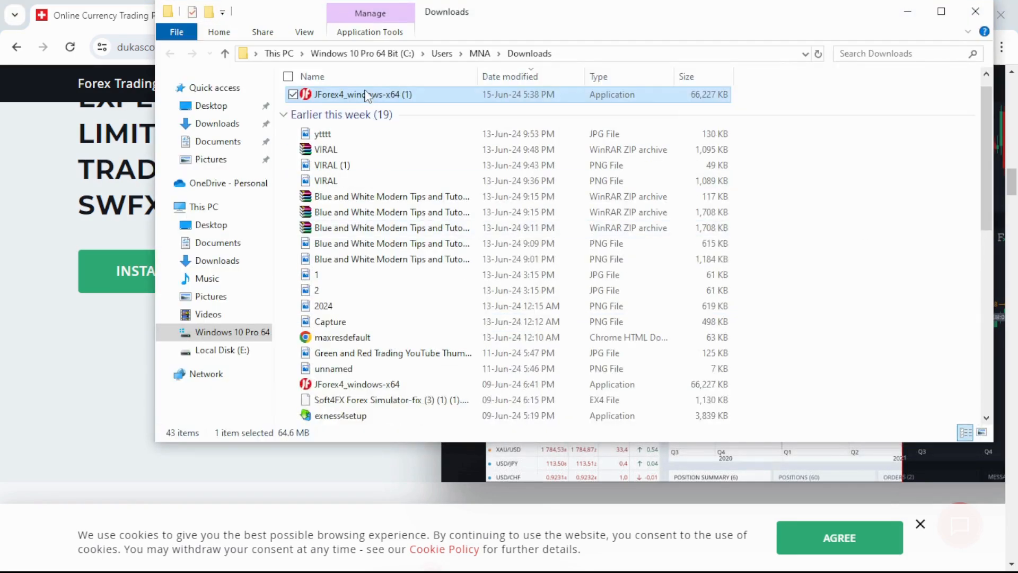
Step: Run the JForex 4 installer in English for the current user only, keeping default folders and desktop/Quick Launch icons
double_click(356, 94)
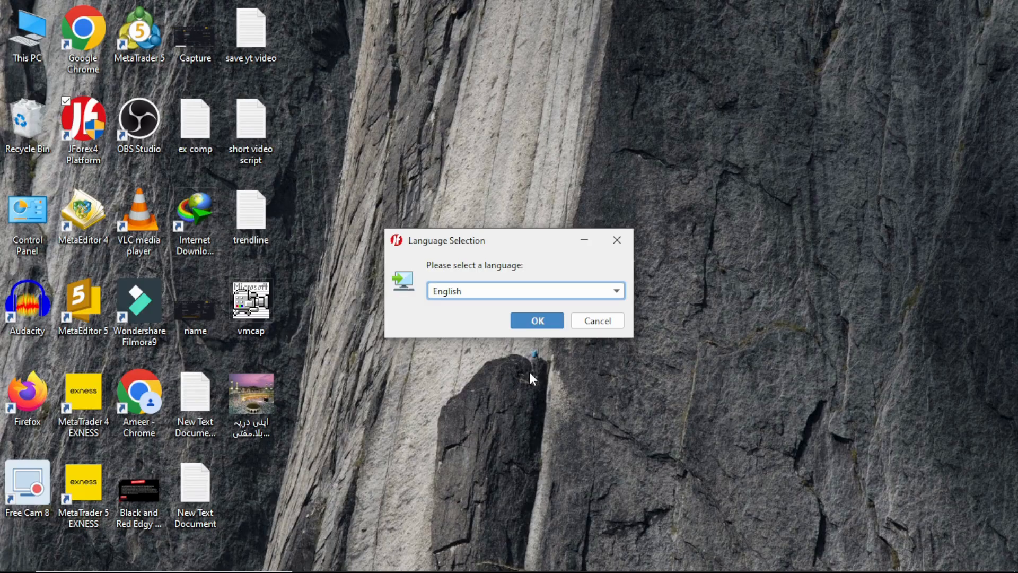
mouse_move(532, 367)
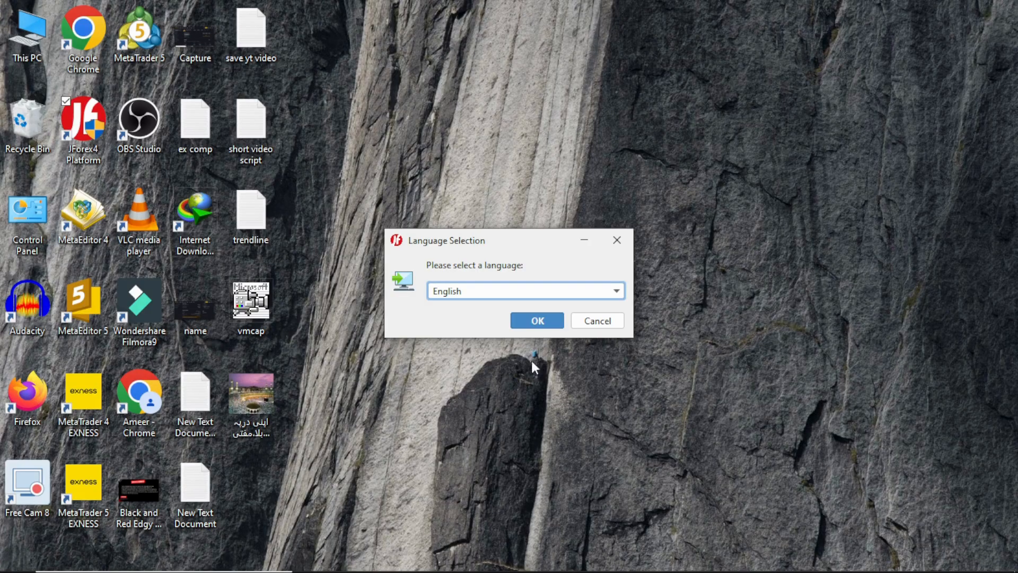
click(536, 320)
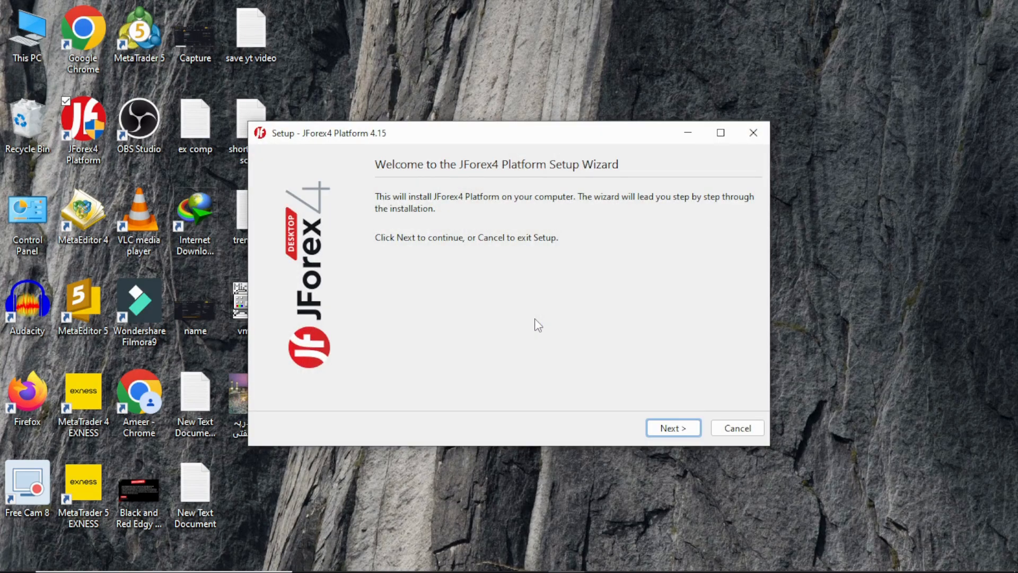
click(673, 427)
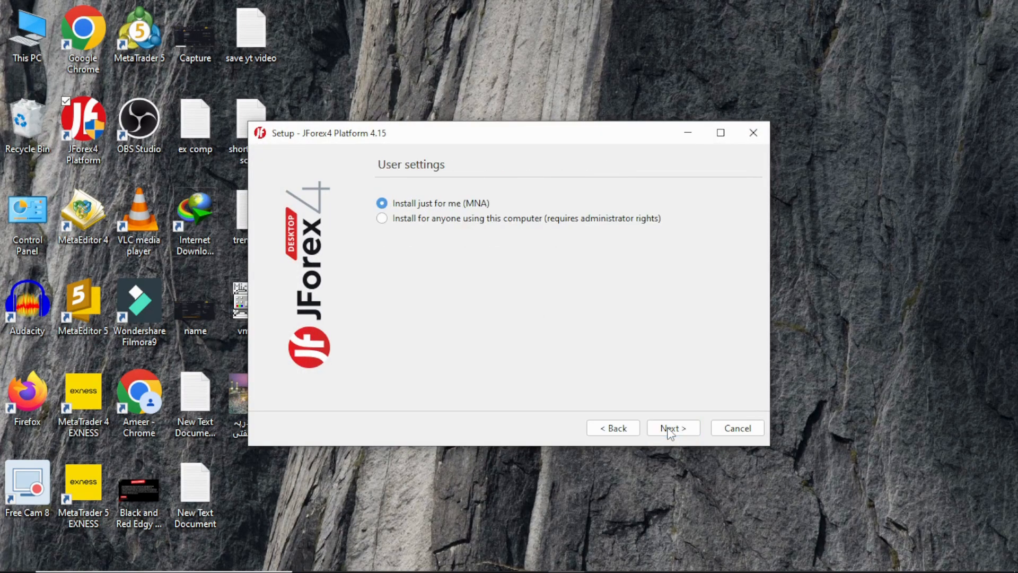
click(672, 428)
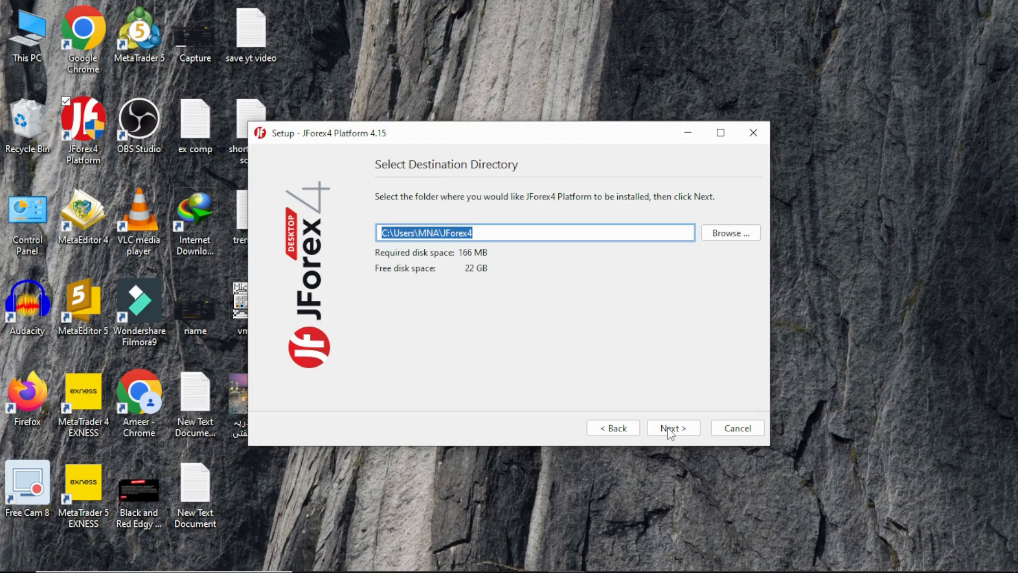
click(672, 427)
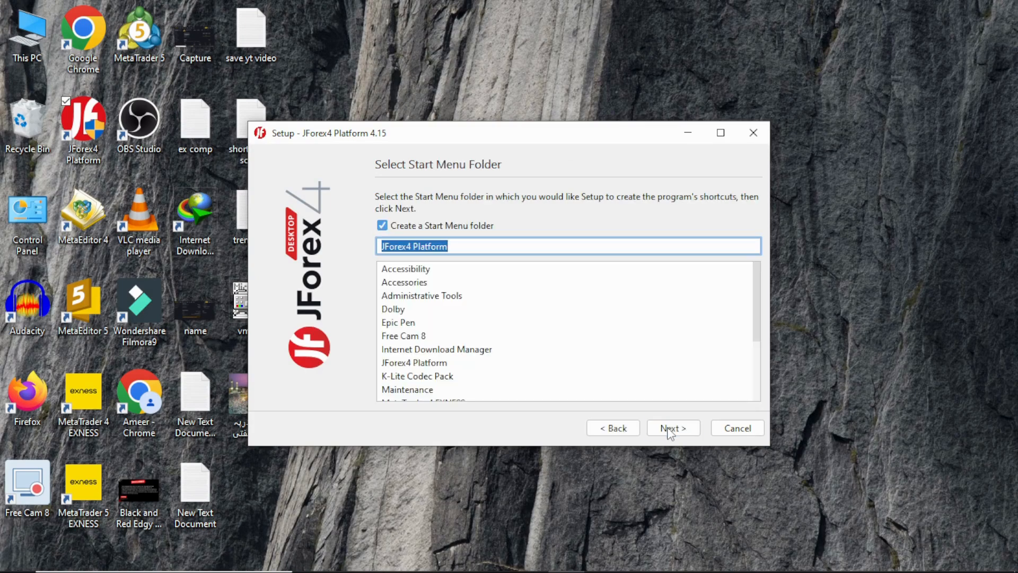
click(673, 427)
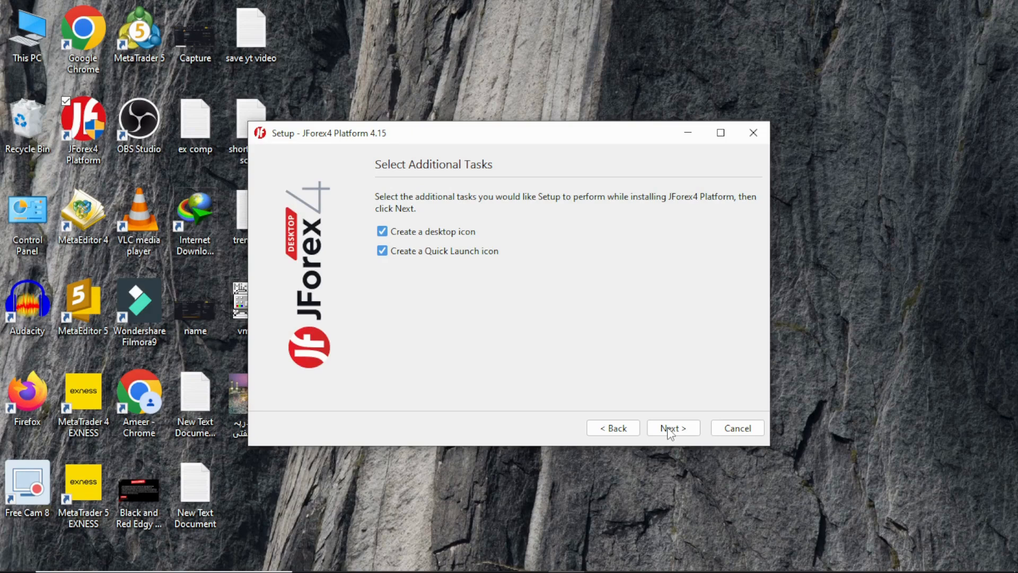
click(672, 428)
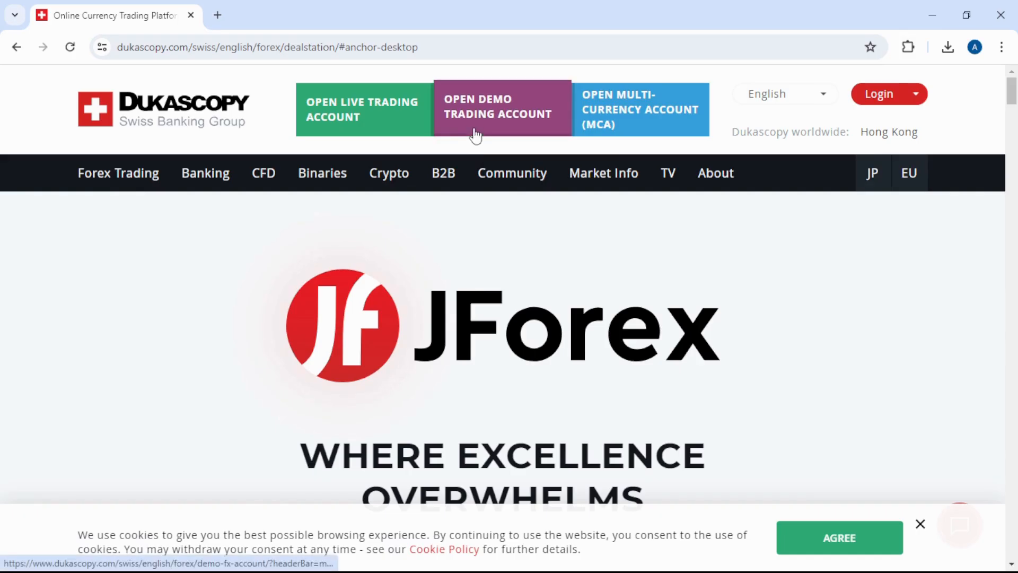
click(497, 109)
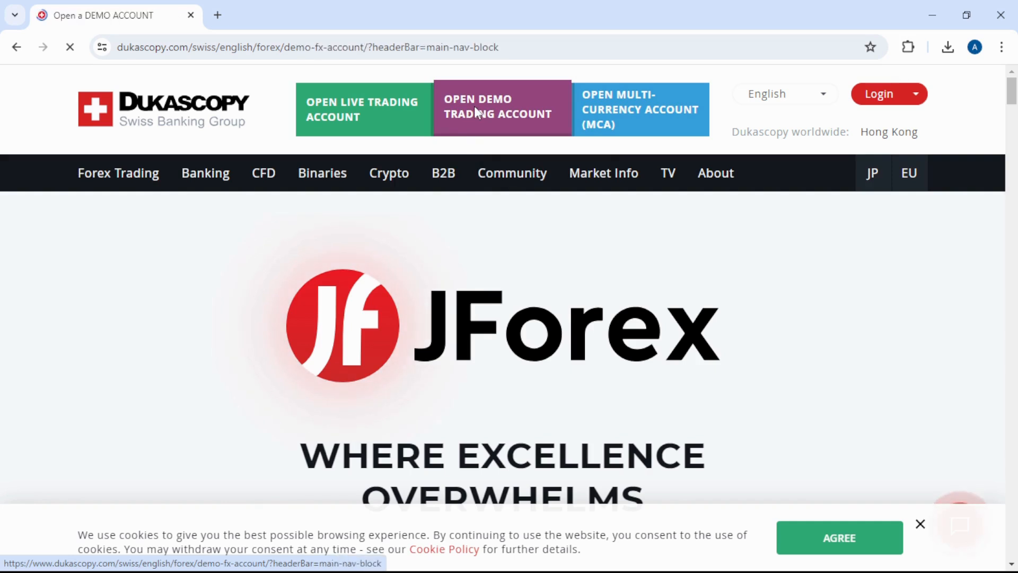
click(498, 110)
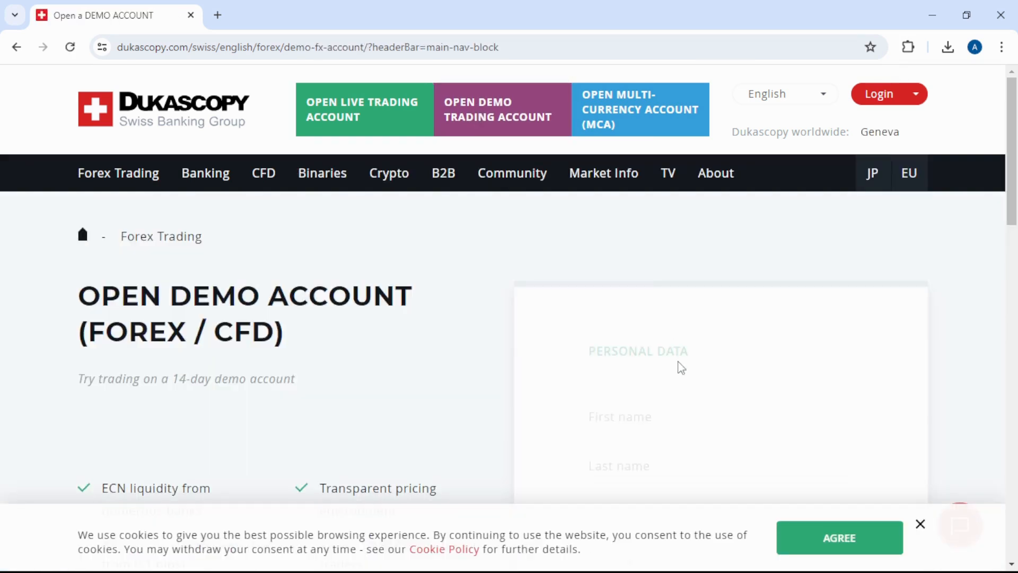
scroll(down, 3)
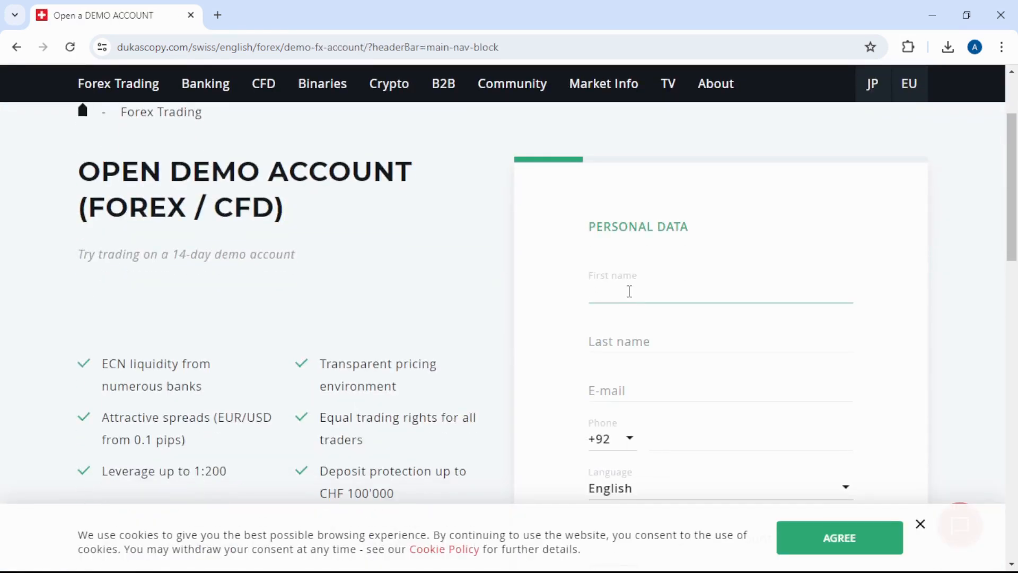
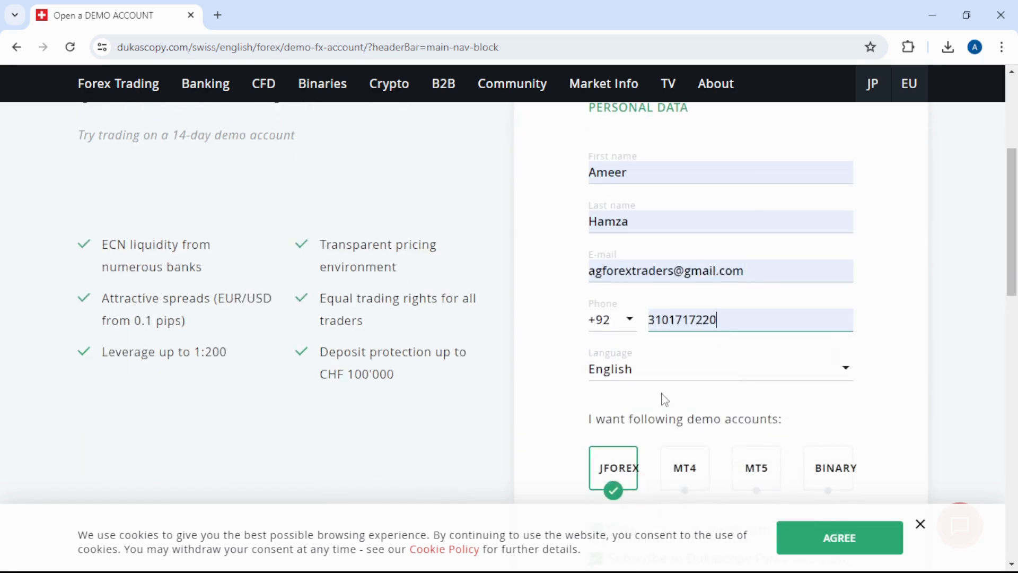
scroll(down, 3)
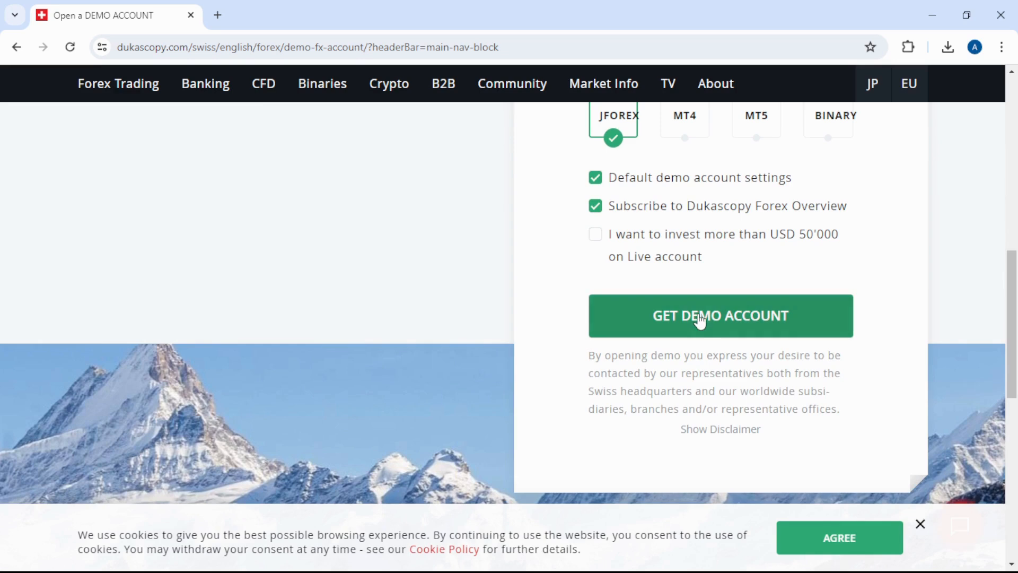
scroll(up, 3)
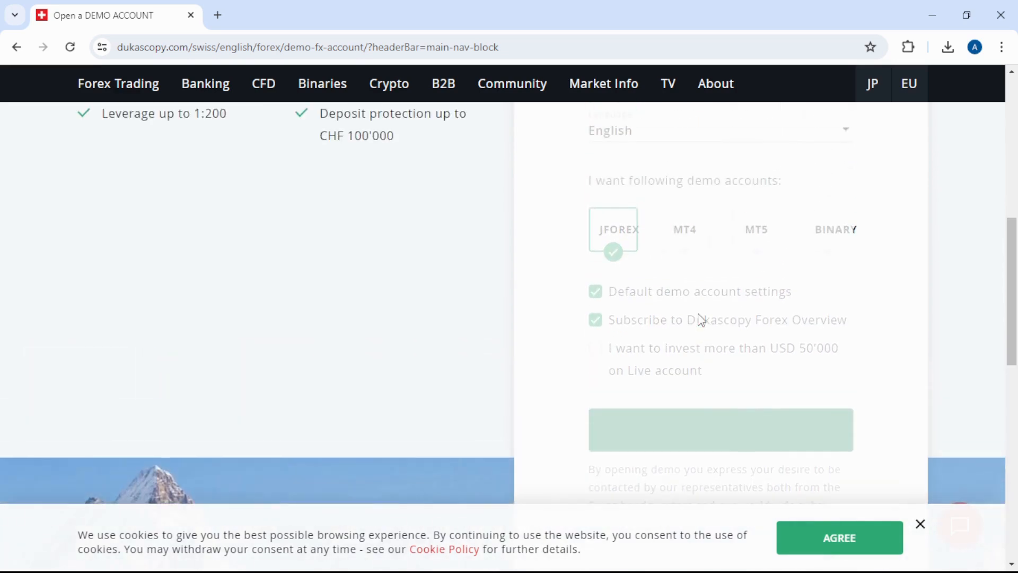
scroll(down, 3)
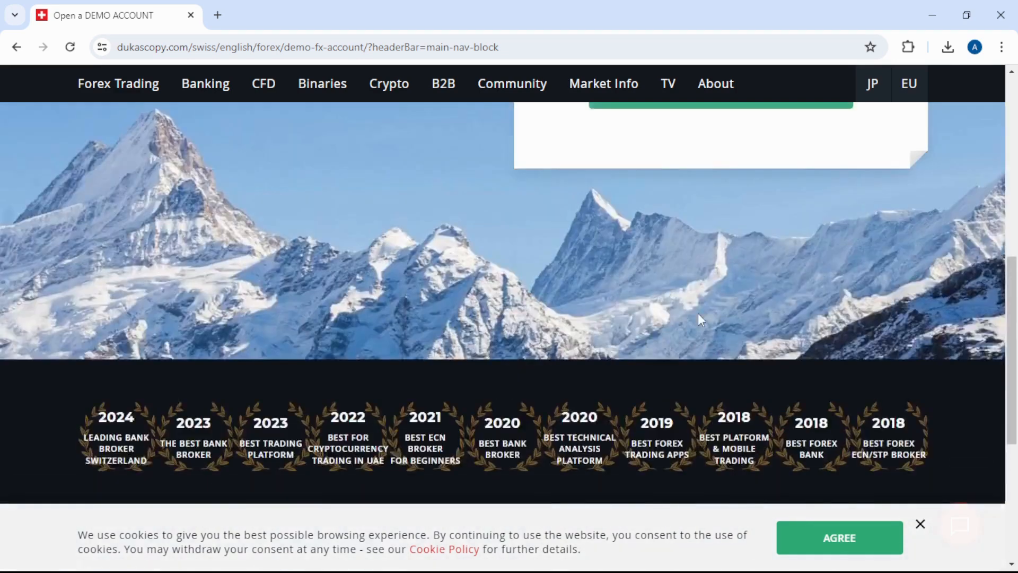
scroll(up, 3)
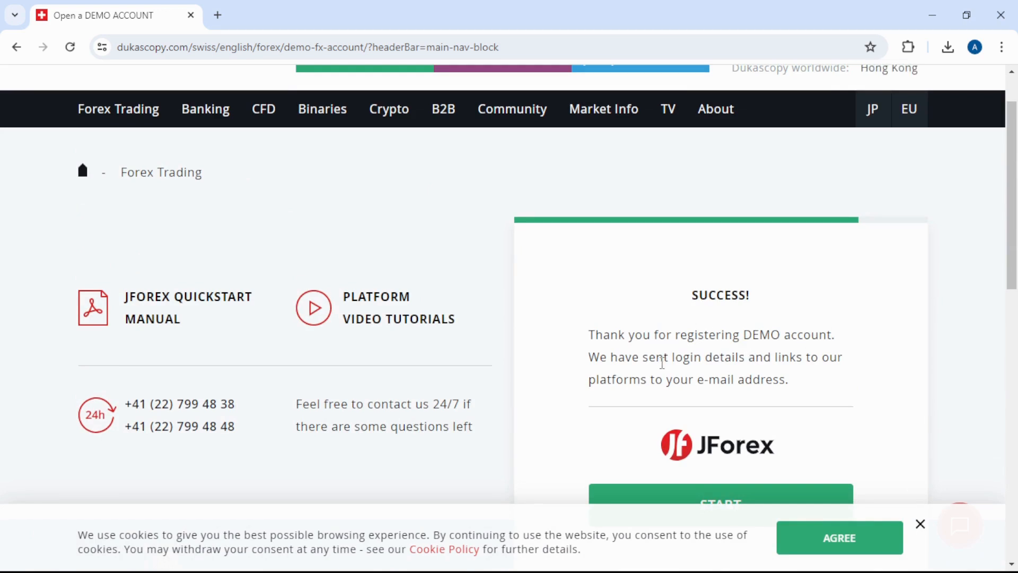
mouse_move(742, 372)
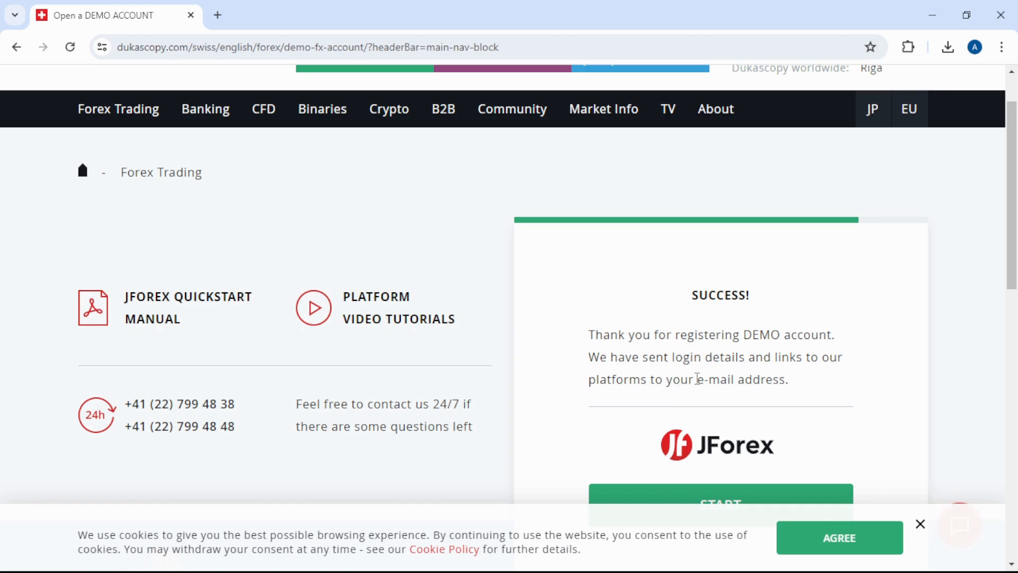
mouse_move(217, 15)
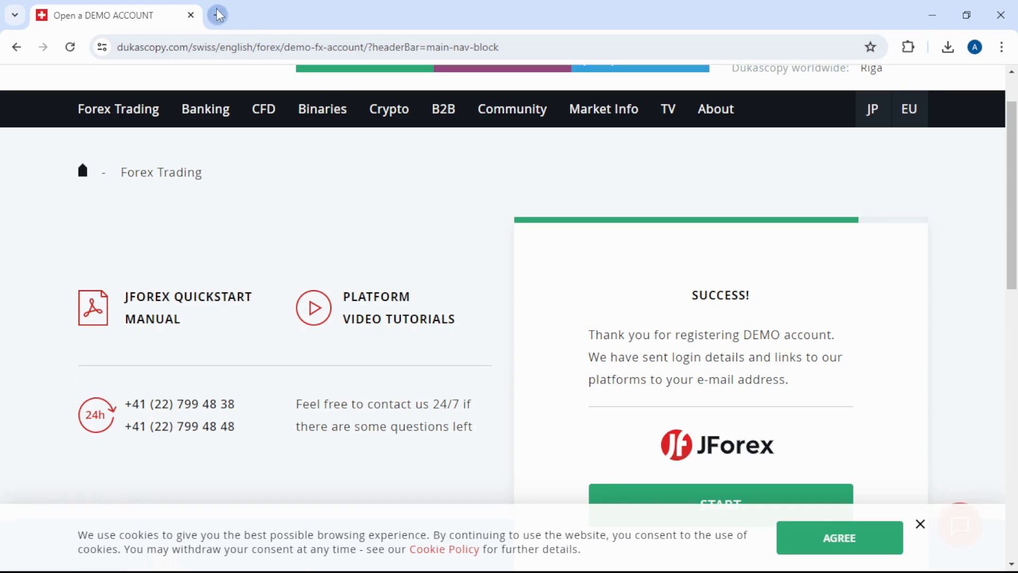
Step: Open a new browser tab after the demo registration success message
click(217, 15)
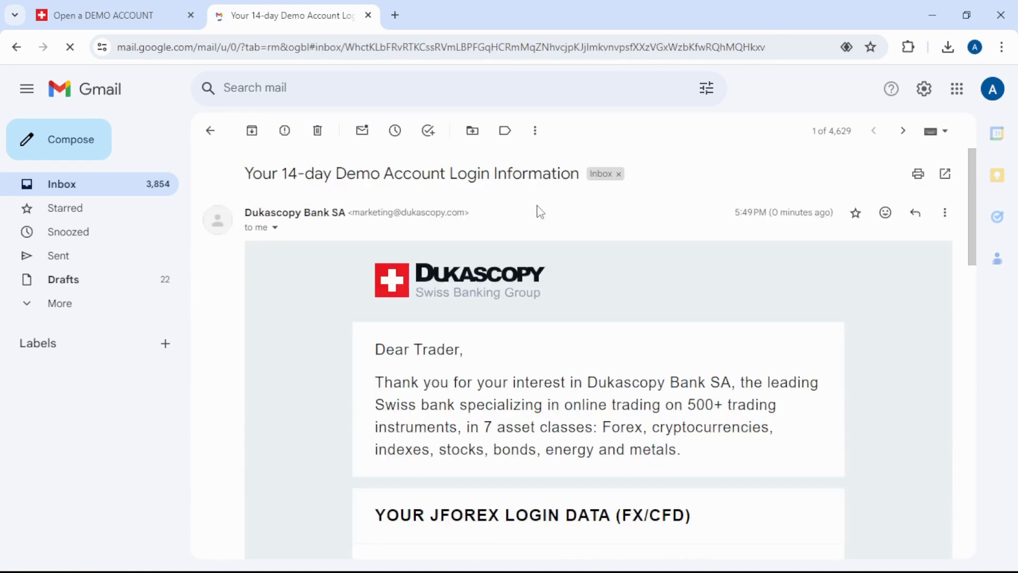
Step: Scroll the Dukascopy demo account e-mail down to the JForex login data
scroll(down, 3)
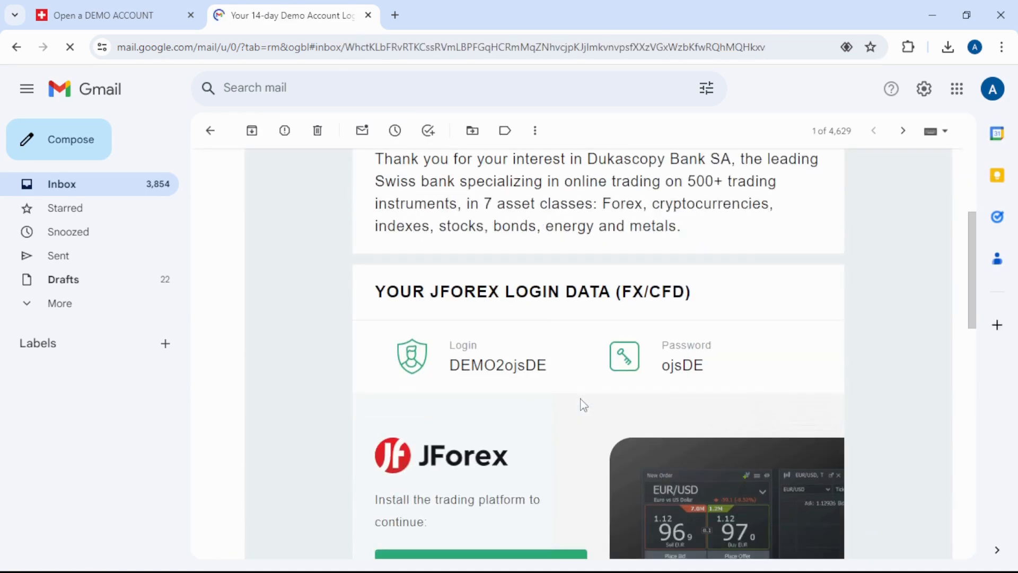
scroll(down, 3)
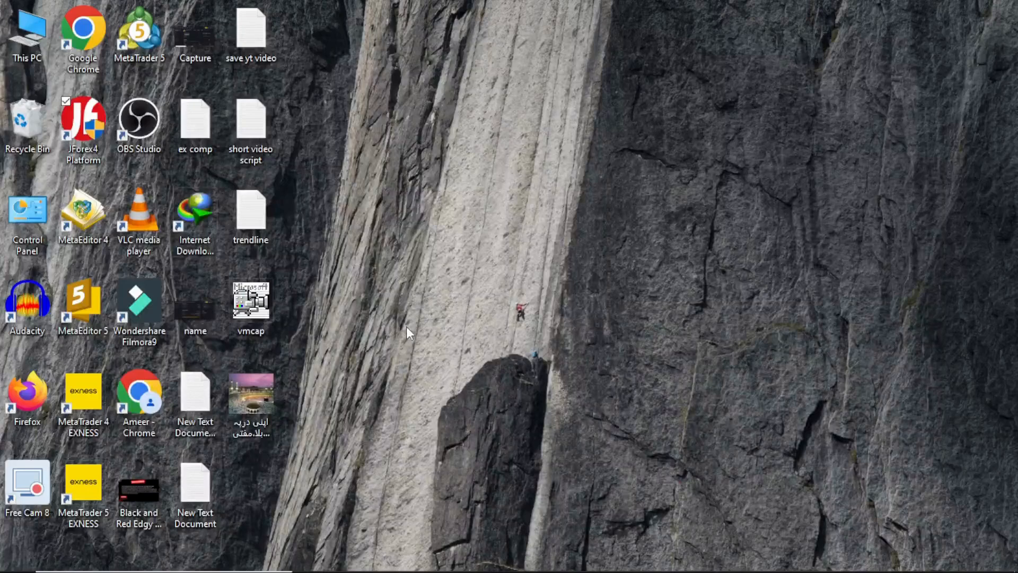
Step: Launch JForex 4 from the desktop and sign in to the demo account with Remember me ticked
double_click(83, 121)
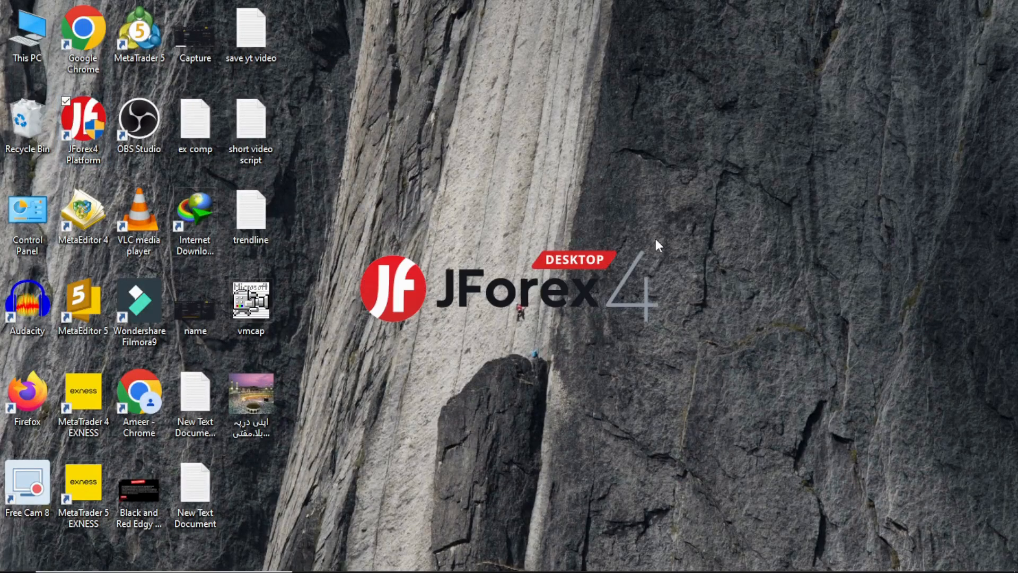
double_click(83, 123)
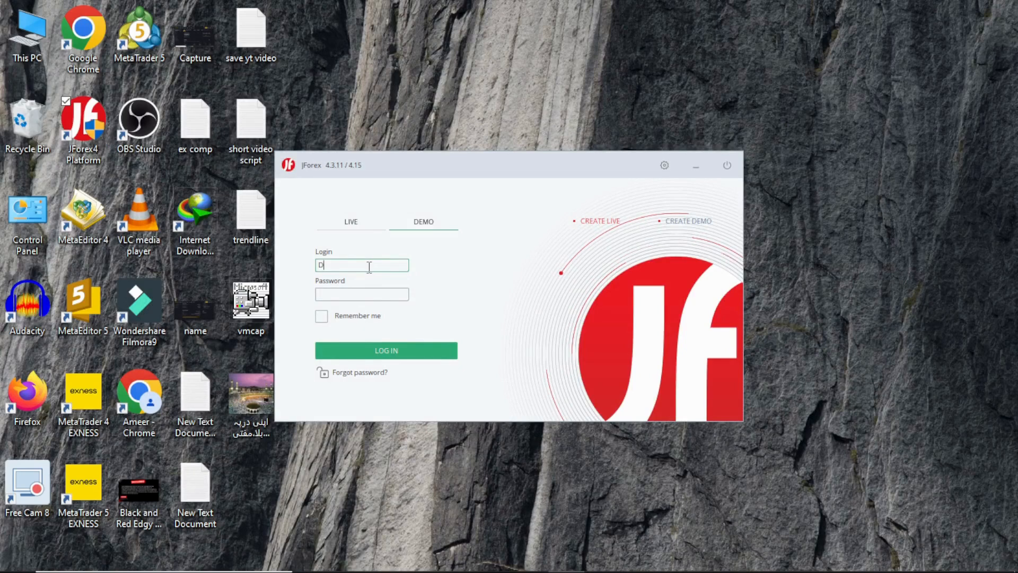
text(EMO2ojsDE)
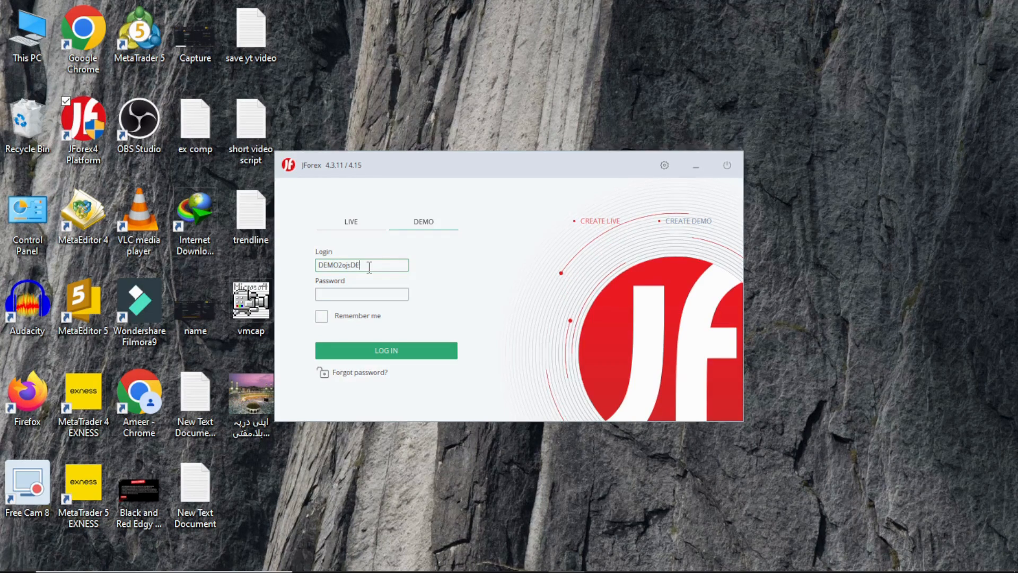
click(362, 293)
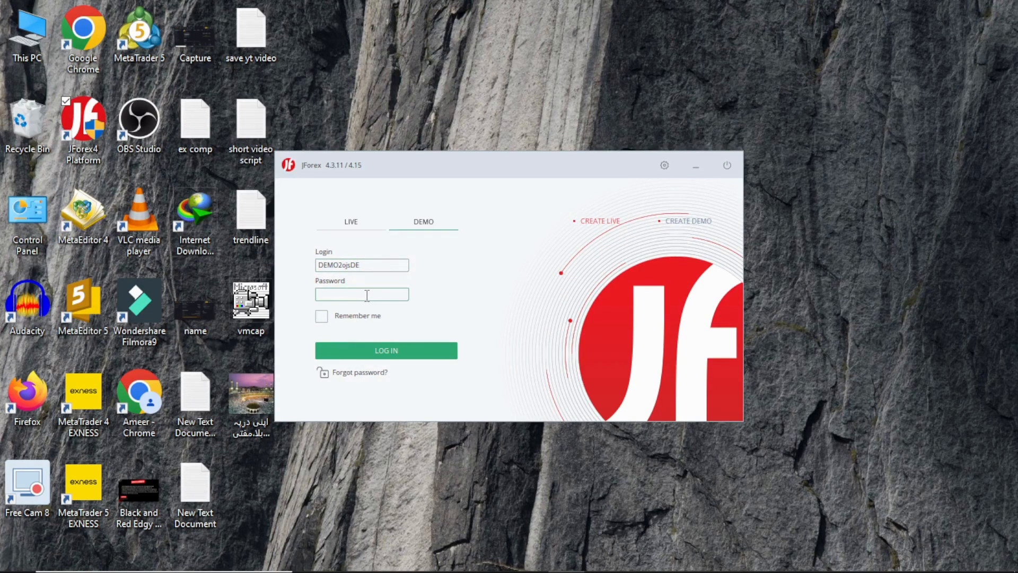
text(***)
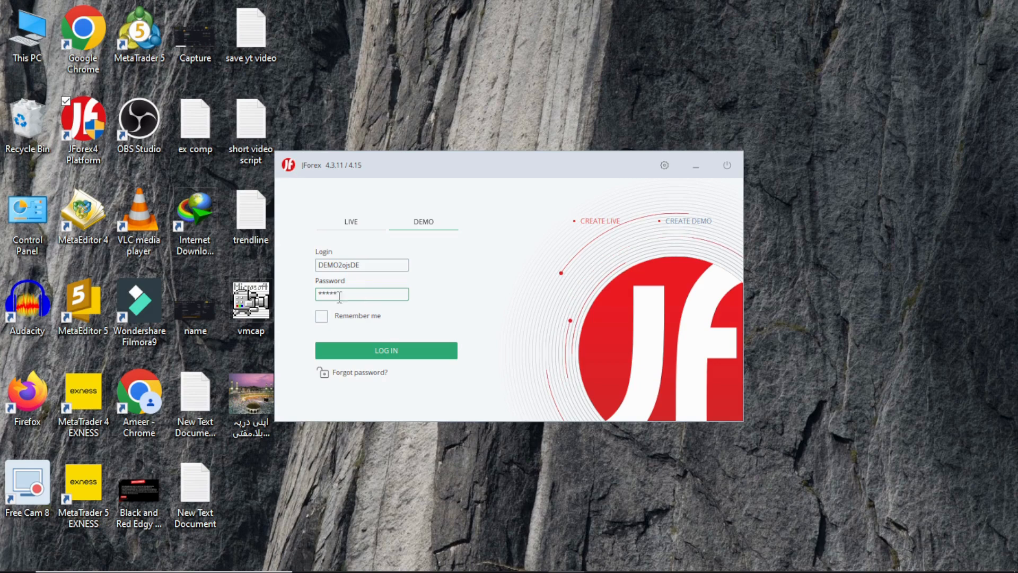
click(320, 316)
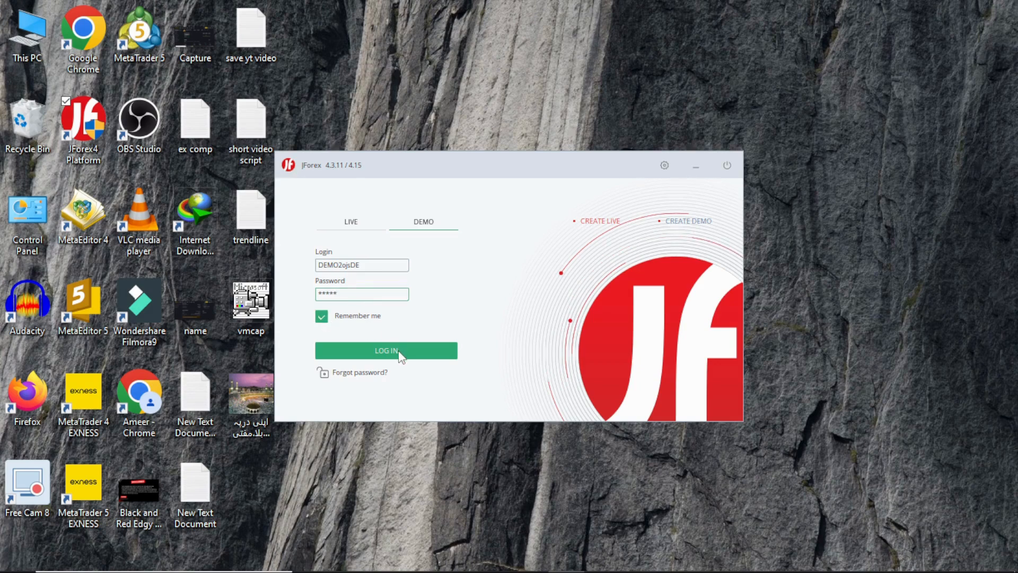
click(386, 351)
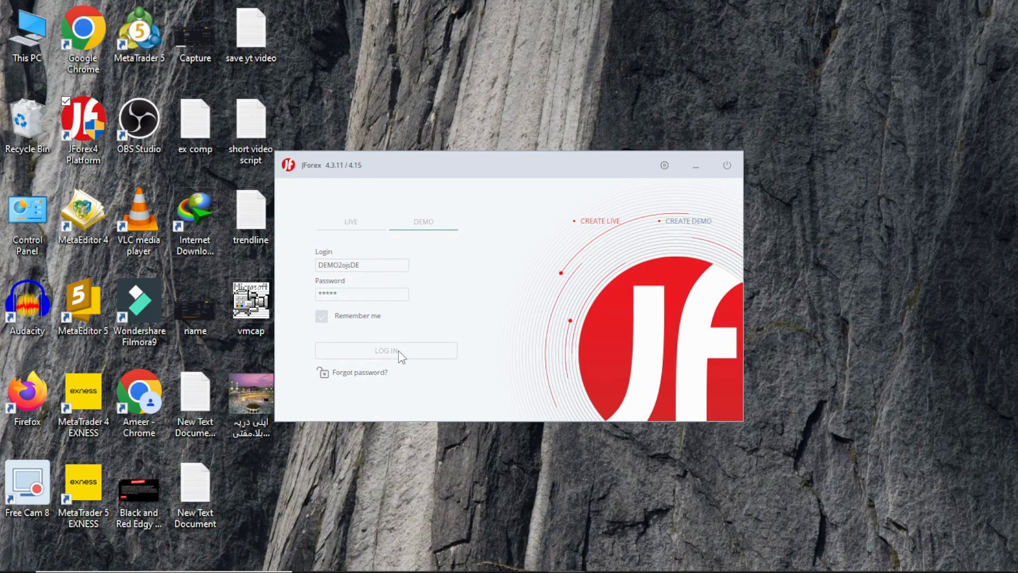
click(386, 350)
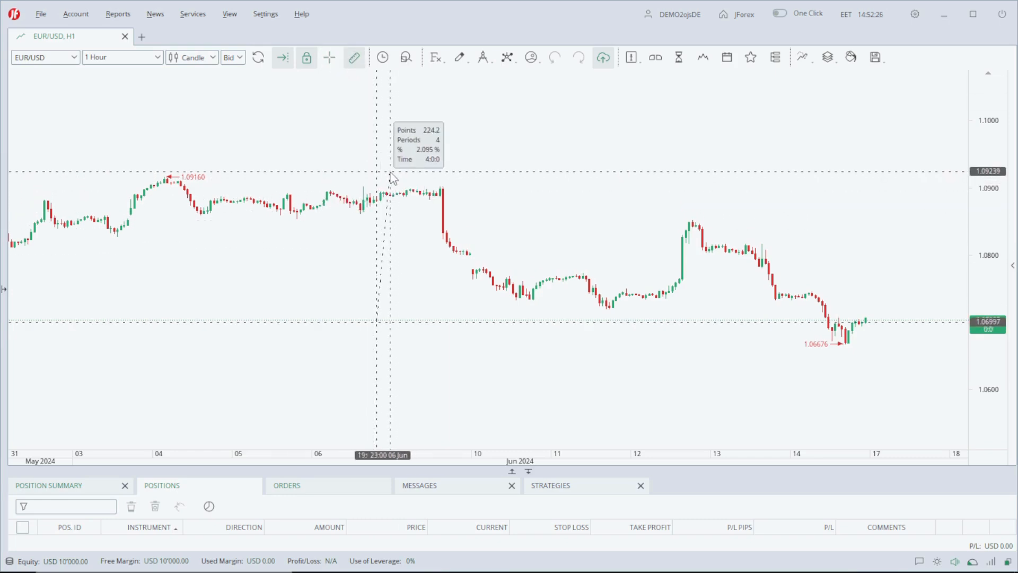
Step: End the ruler measurement and activate replay mode on the EUR/USD hourly chart
click(354, 57)
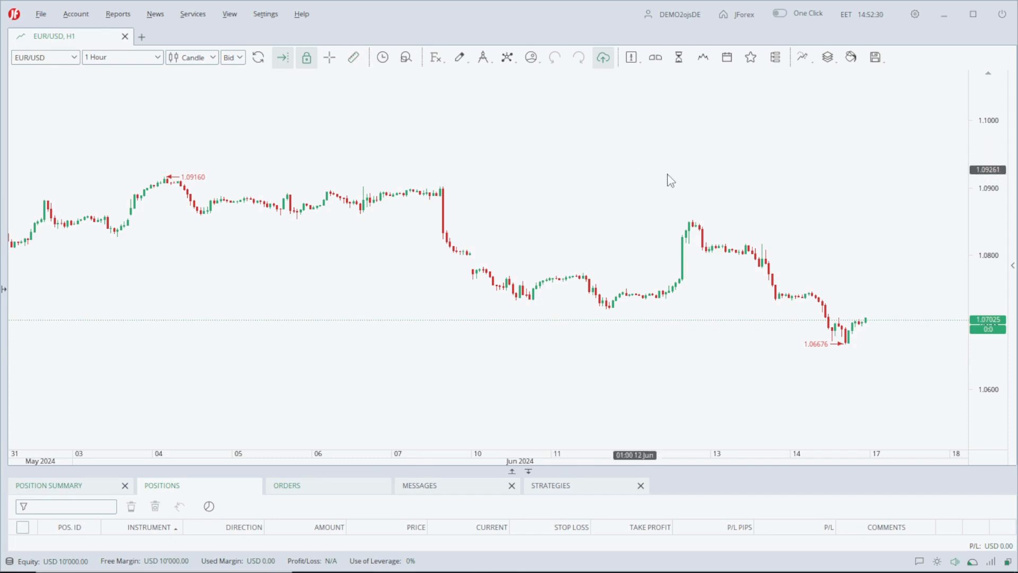
mouse_move(679, 57)
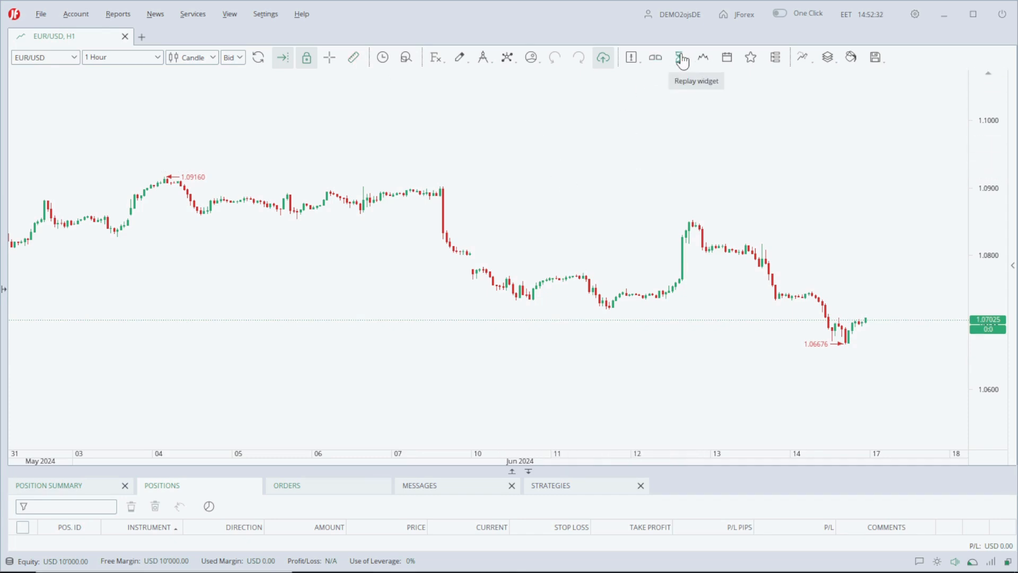
click(680, 58)
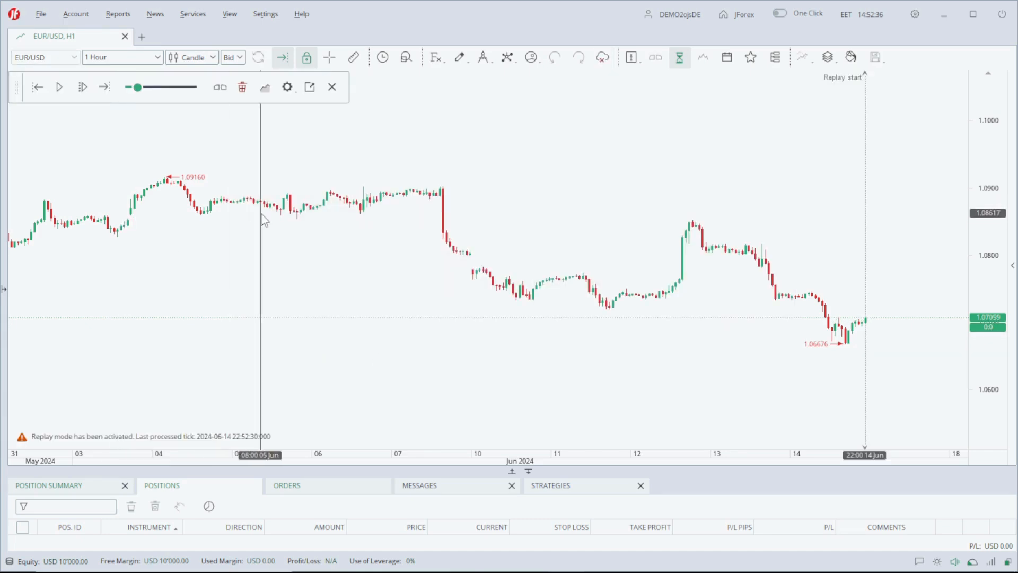
Step: Start the replay from 3 June, step it forward to 17:52, show the trading panel and its settings
click(38, 86)
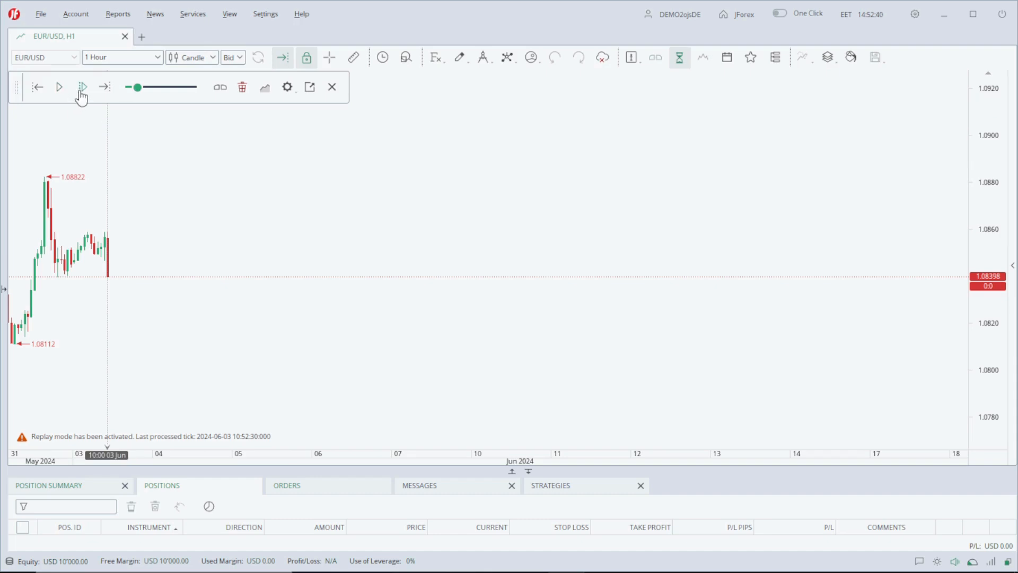
click(83, 86)
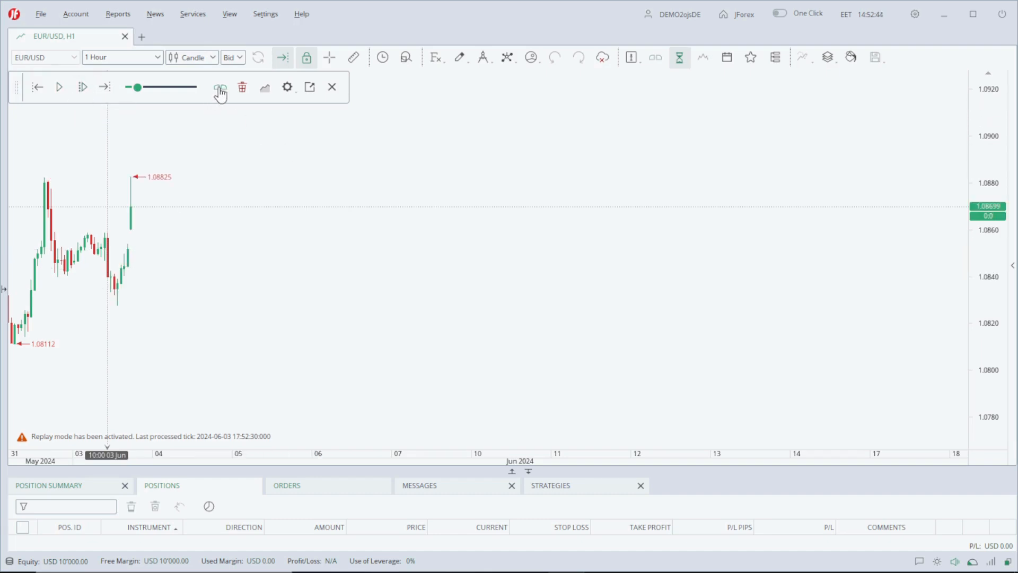
click(221, 87)
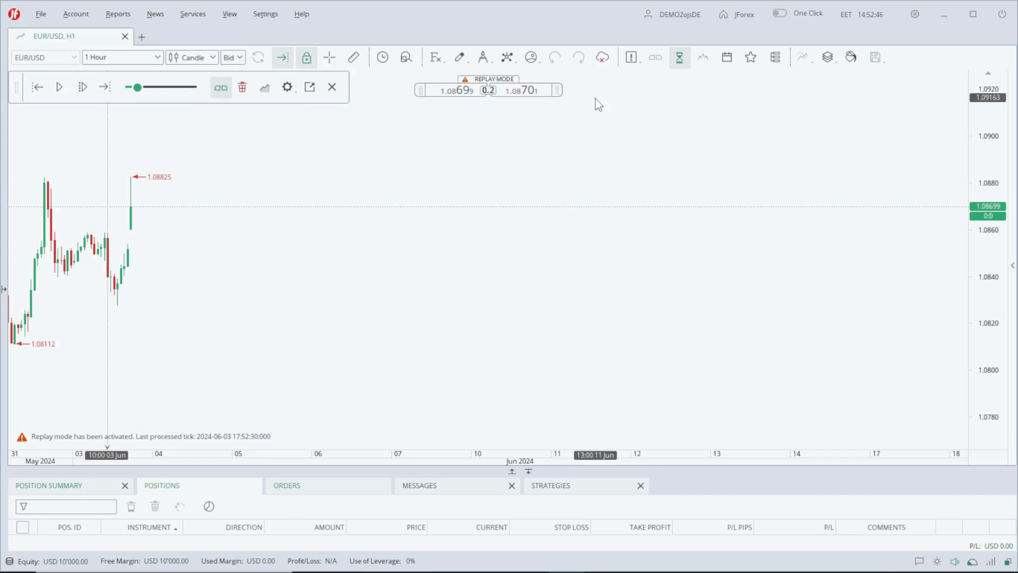
mouse_move(287, 86)
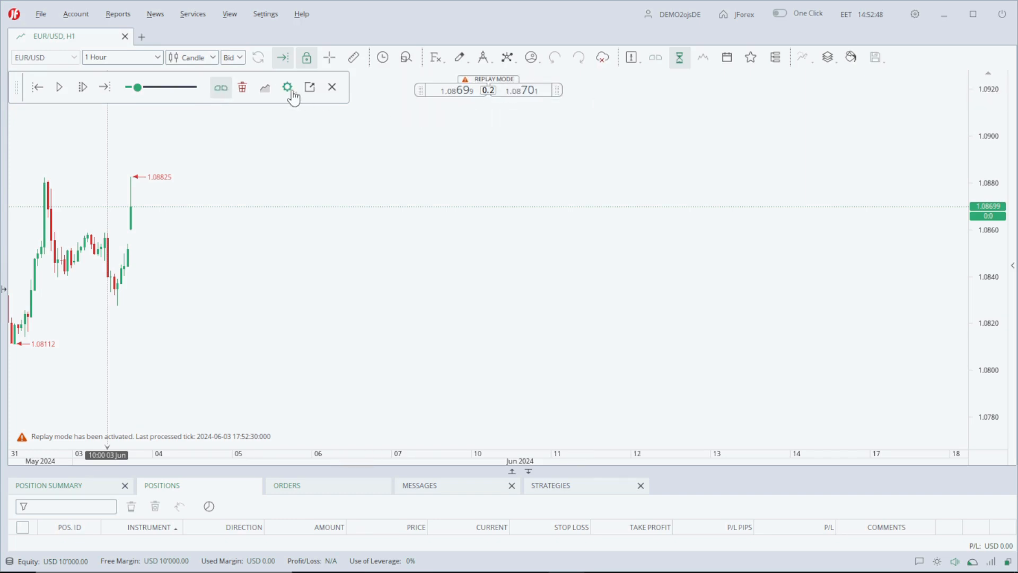
click(288, 87)
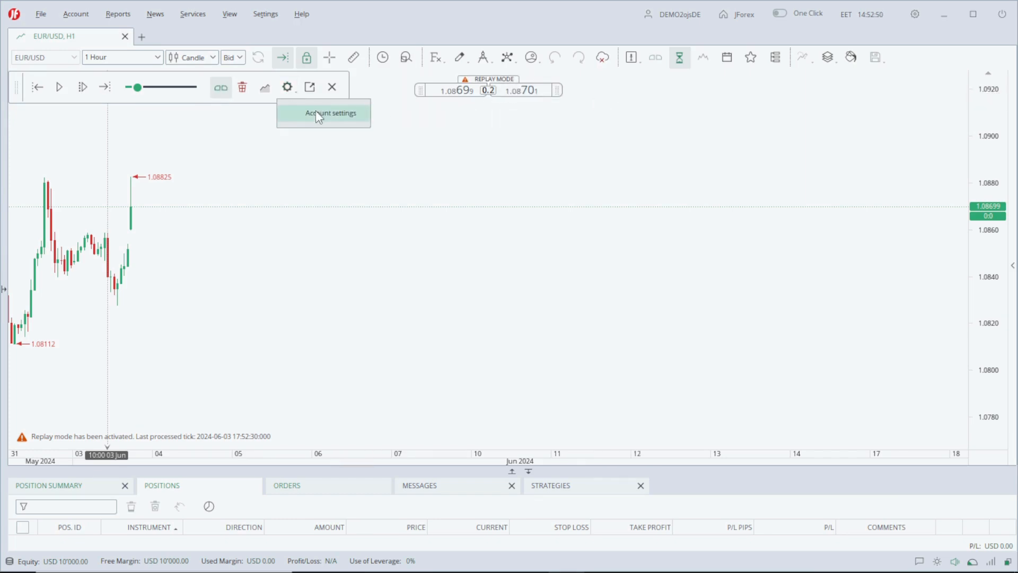